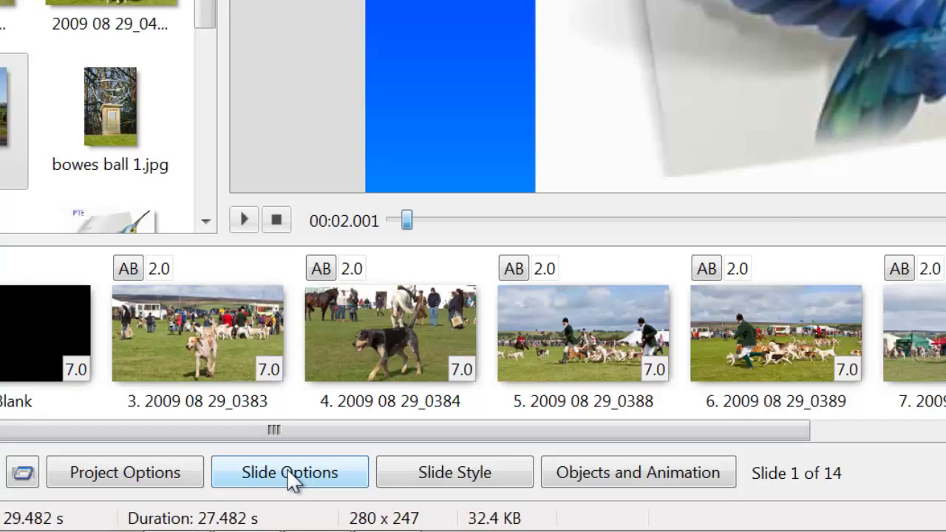
# Open the first slide's options and re-enable its own background preference
pyautogui.click(290, 472)
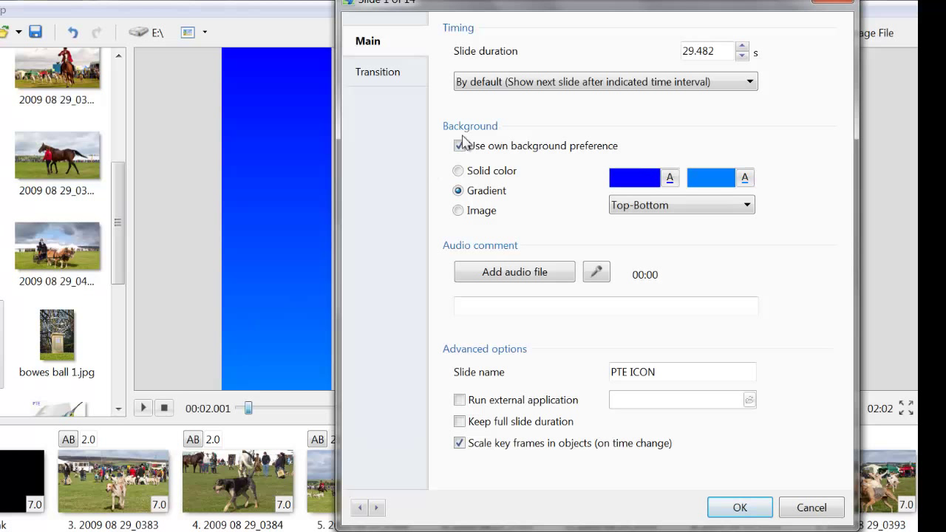
pyautogui.click(459, 145)
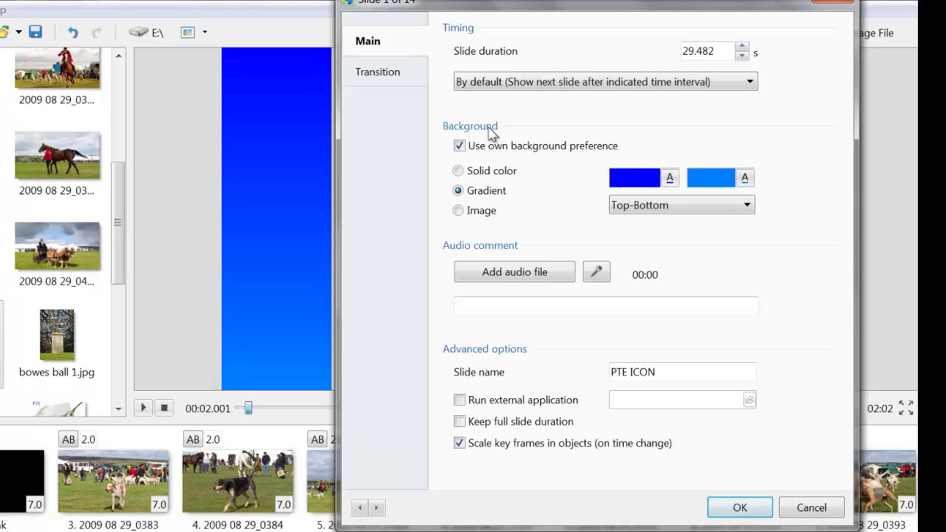
pyautogui.moveTo(459, 146)
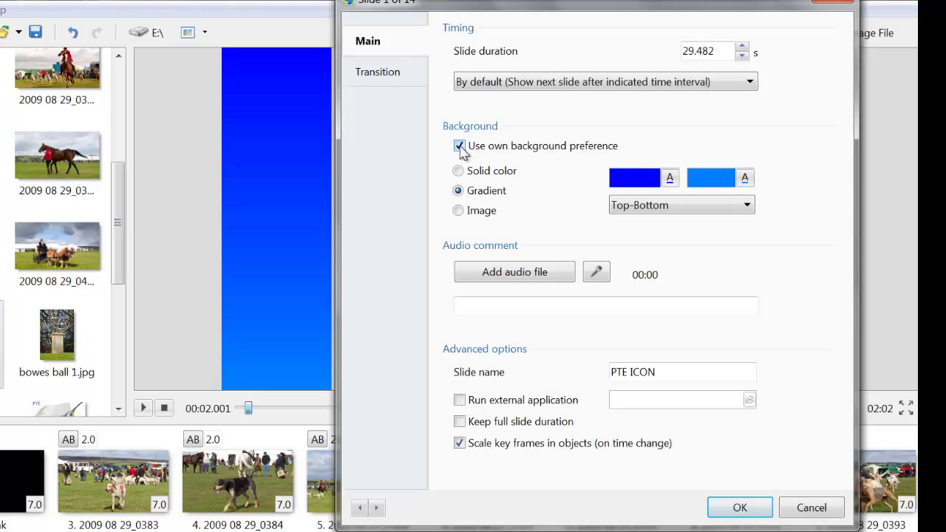
pyautogui.click(459, 145)
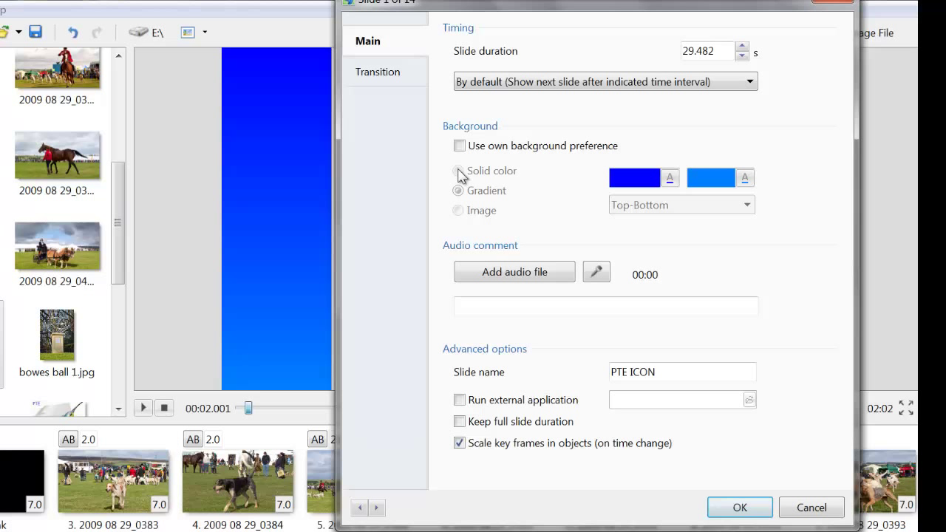
pyautogui.moveTo(504, 165)
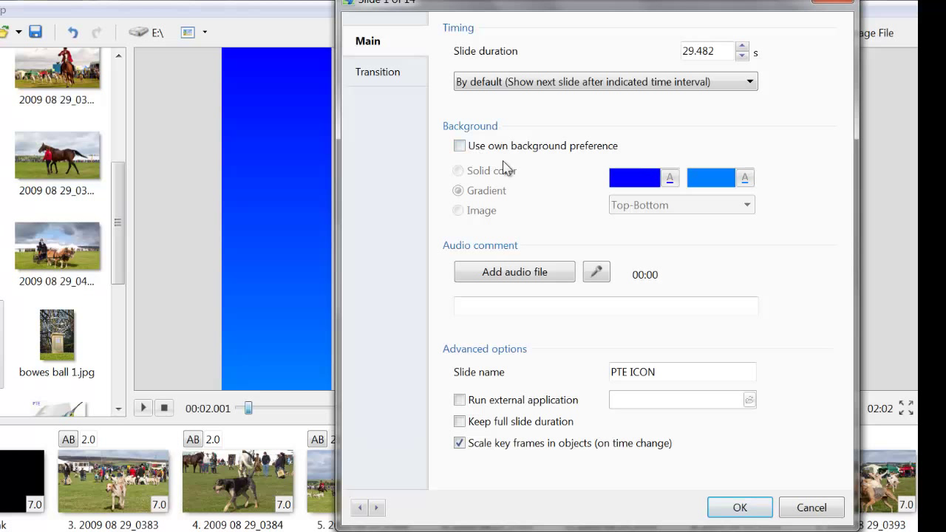
pyautogui.moveTo(565, 187)
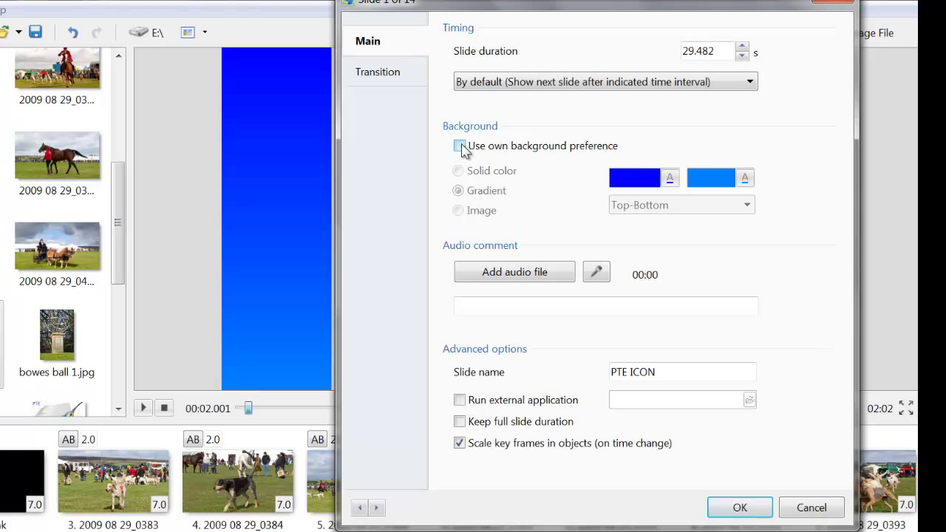
pyautogui.click(459, 146)
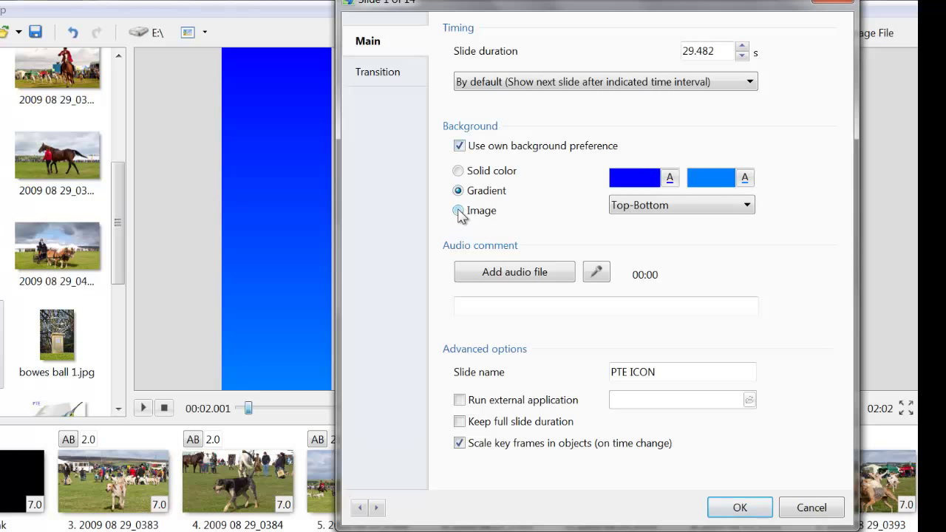
# Select the Image radio button for the first slide's background
pyautogui.click(458, 210)
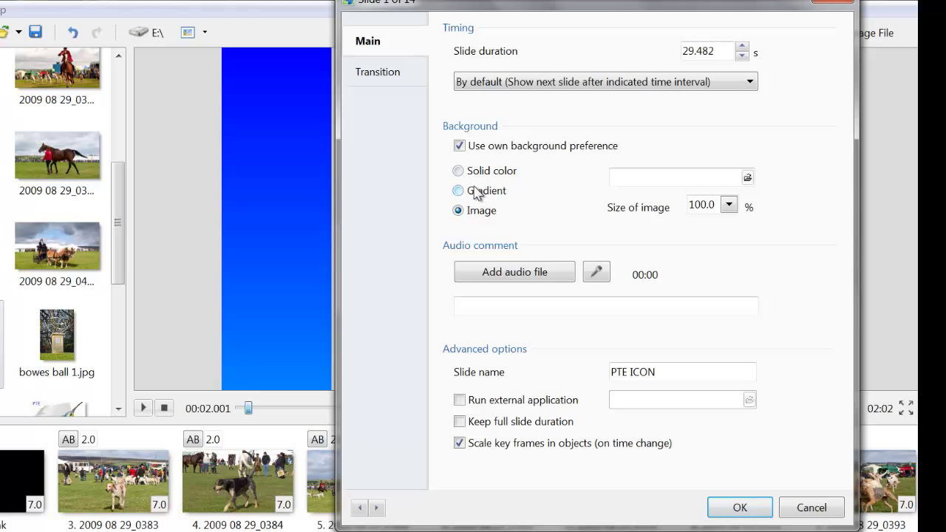
pyautogui.moveTo(543, 216)
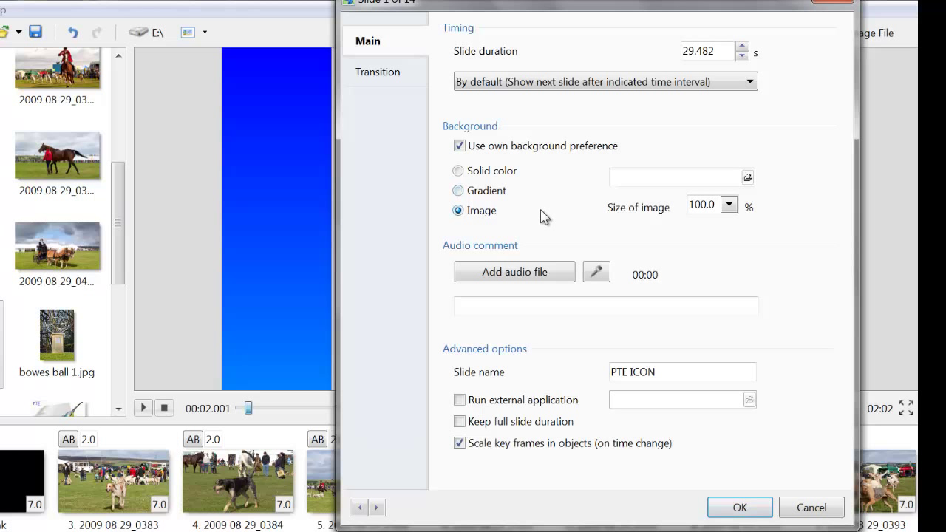
pyautogui.moveTo(537, 229)
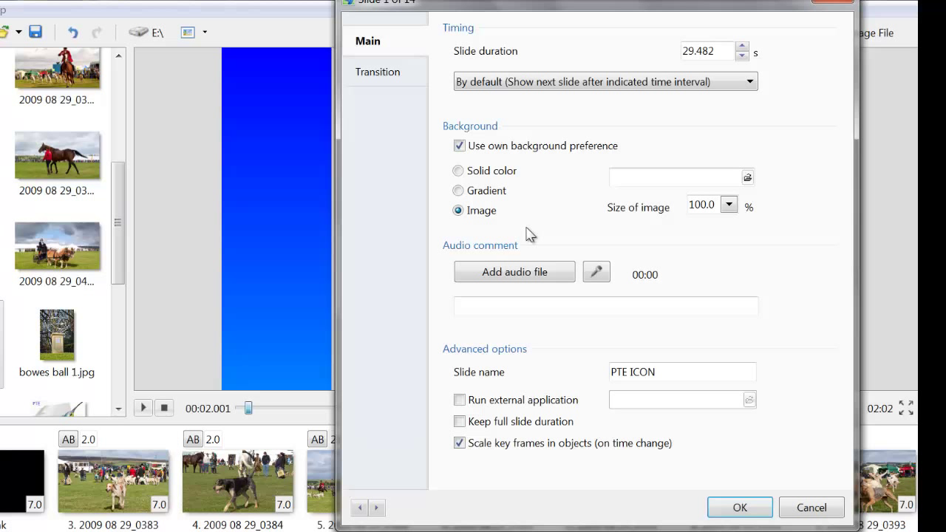
pyautogui.moveTo(543, 227)
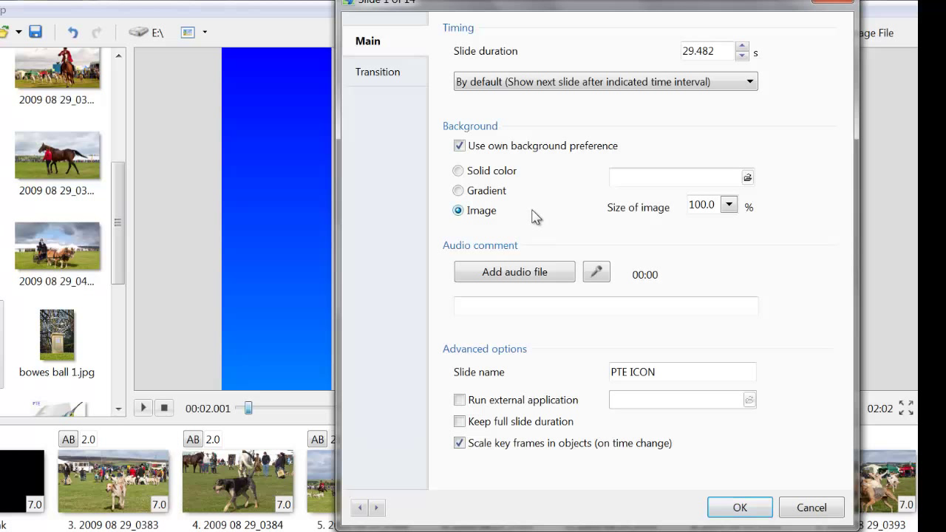
pyautogui.moveTo(512, 224)
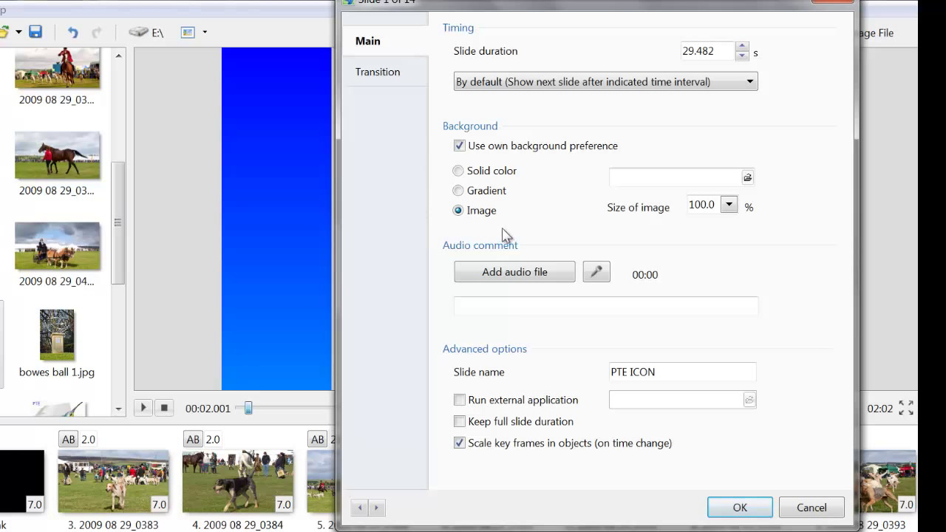
pyautogui.moveTo(554, 227)
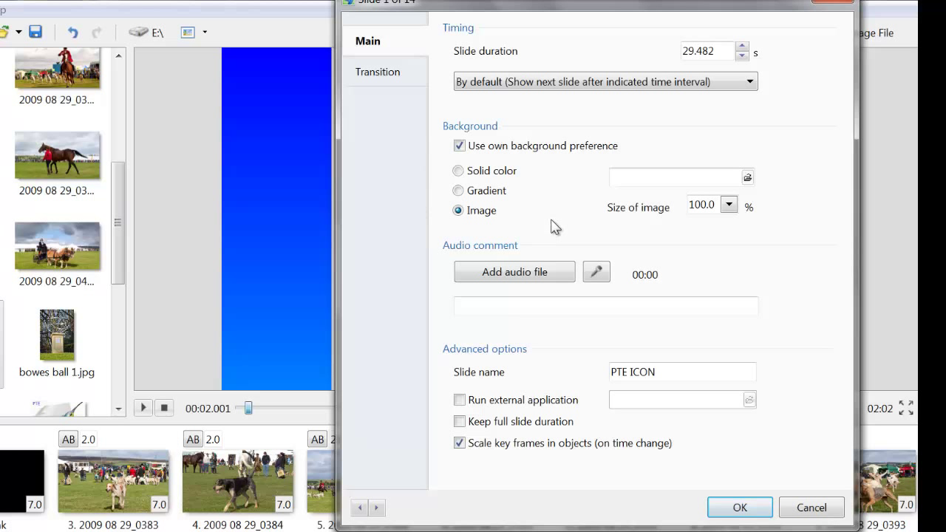
pyautogui.moveTo(124, 486)
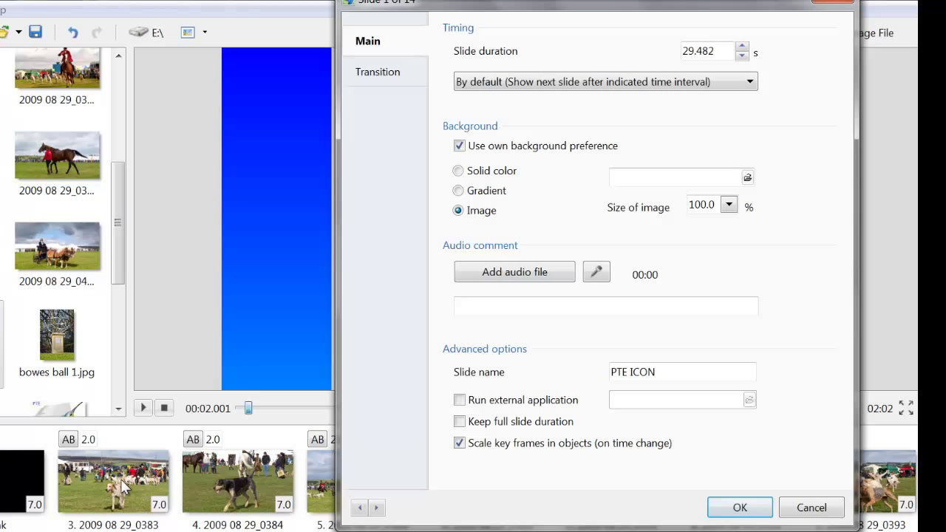
pyautogui.moveTo(79, 500)
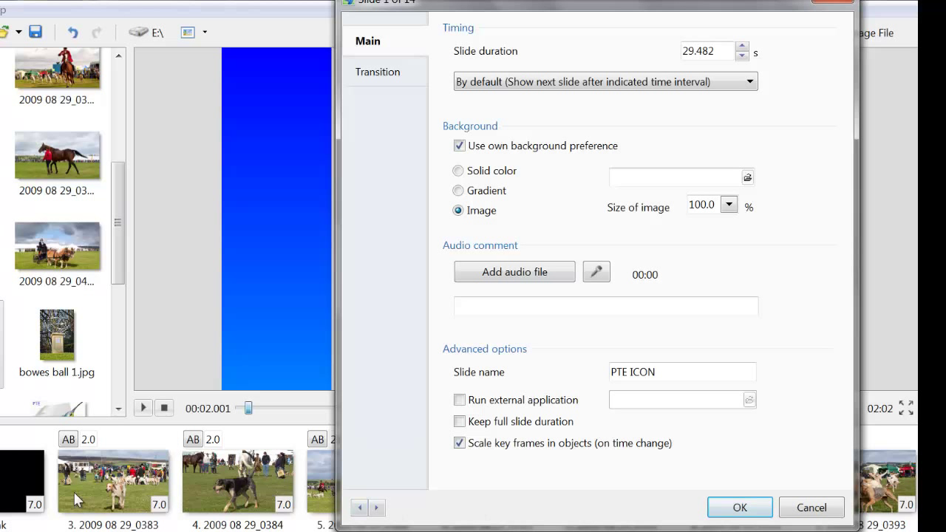
pyautogui.moveTo(662, 502)
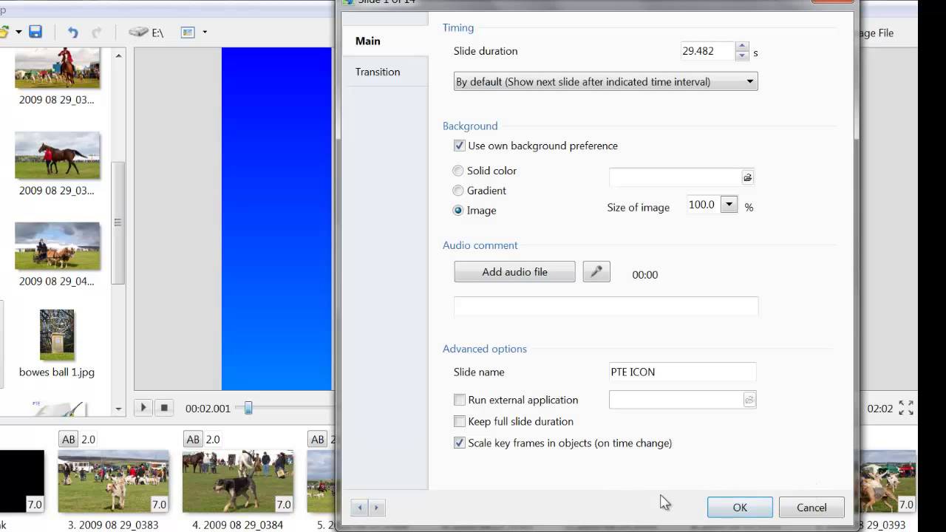
pyautogui.moveTo(376, 365)
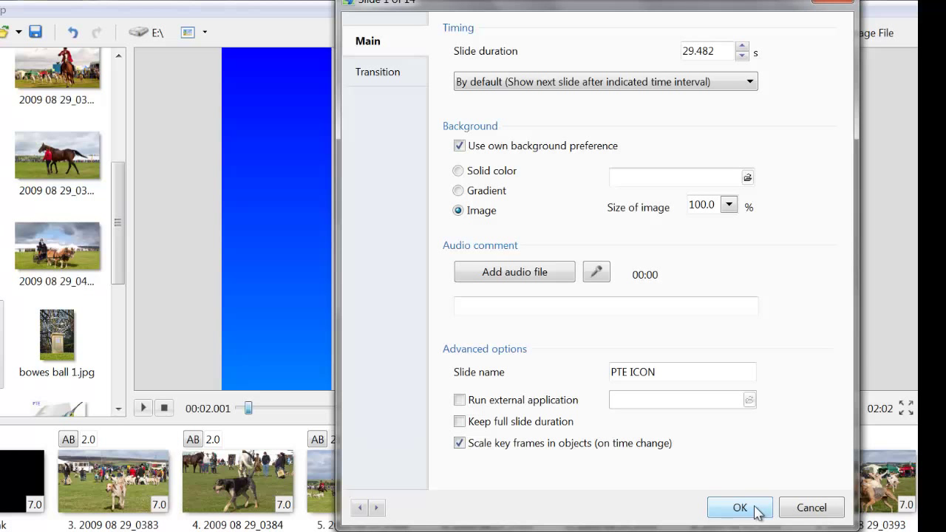
# Confirm the slide options and add Bowes 1.jpg as slide 4
pyautogui.click(740, 507)
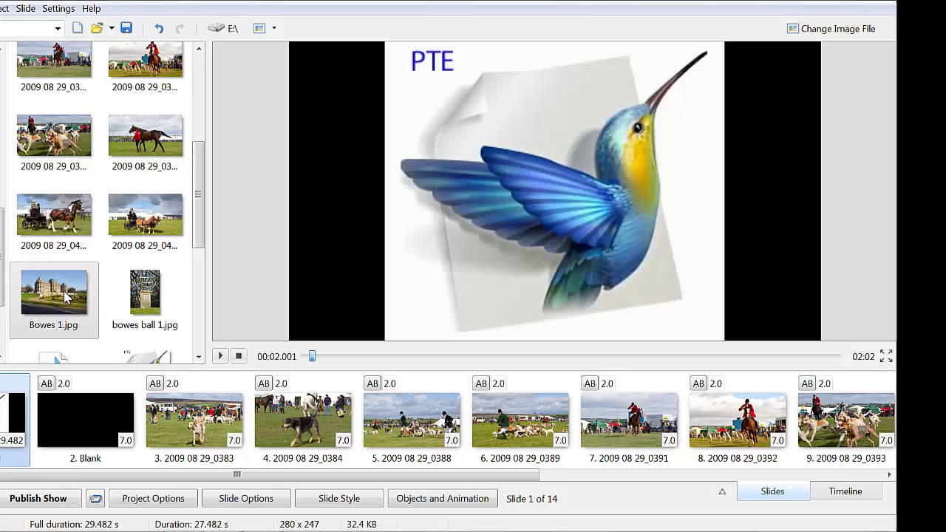
pyautogui.click(54, 288)
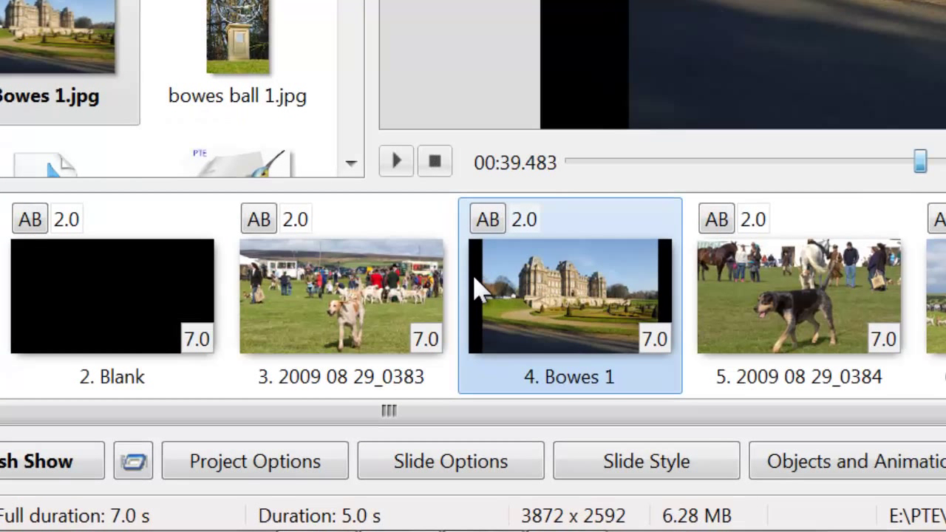
pyautogui.moveTo(462, 286)
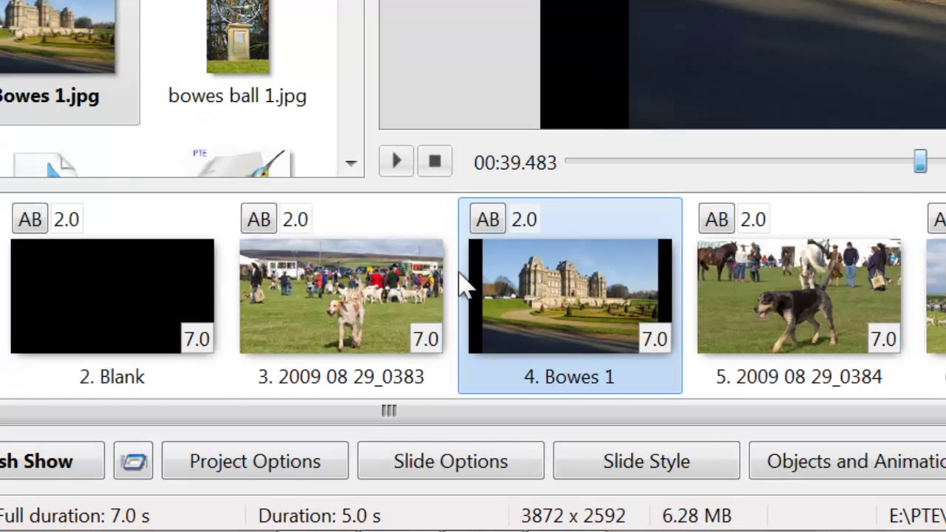
pyautogui.moveTo(525, 296)
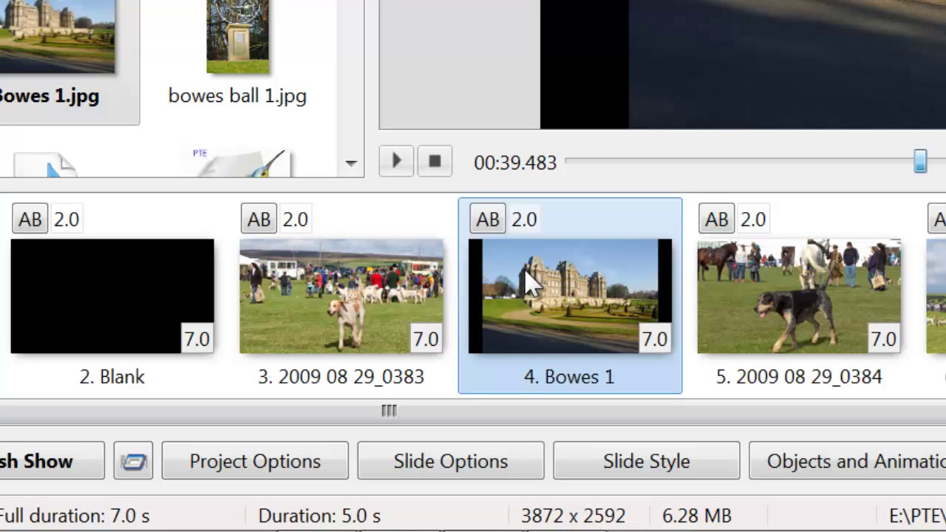
pyautogui.moveTo(536, 288)
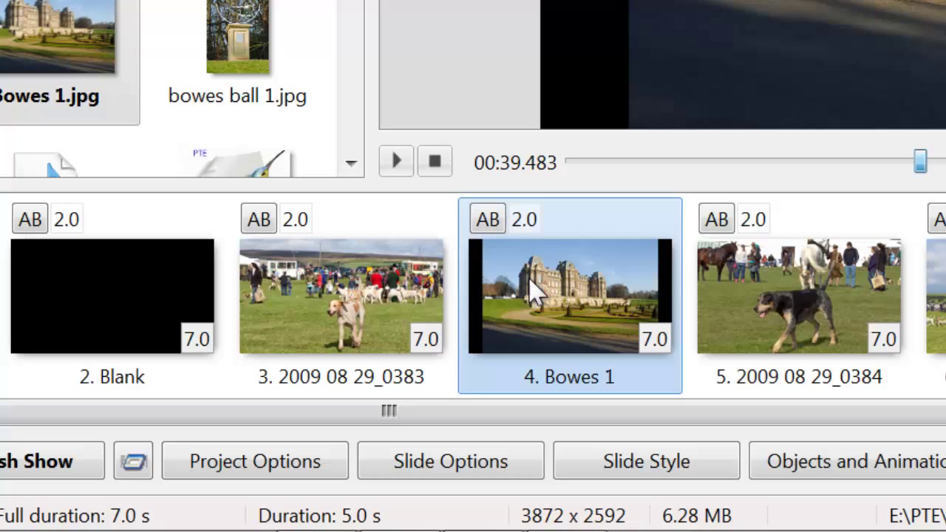
pyautogui.moveTo(484, 284)
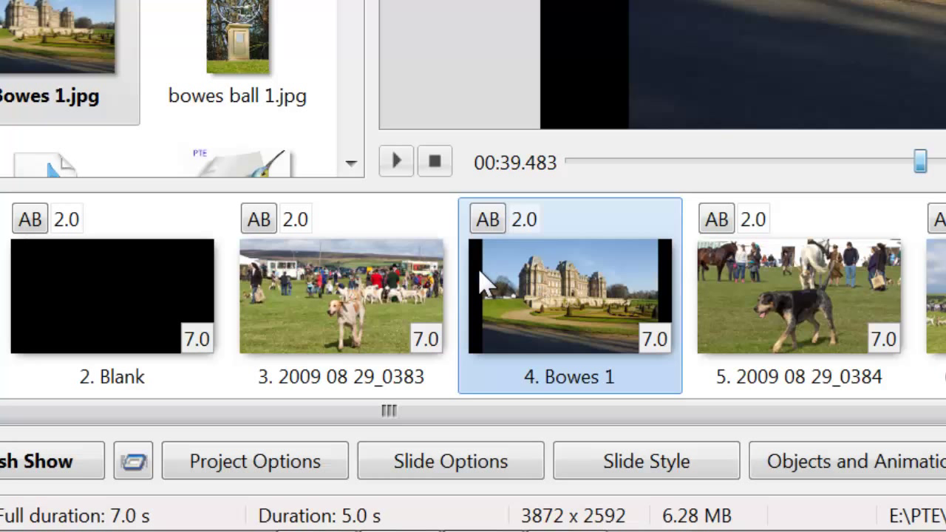
pyautogui.moveTo(602, 288)
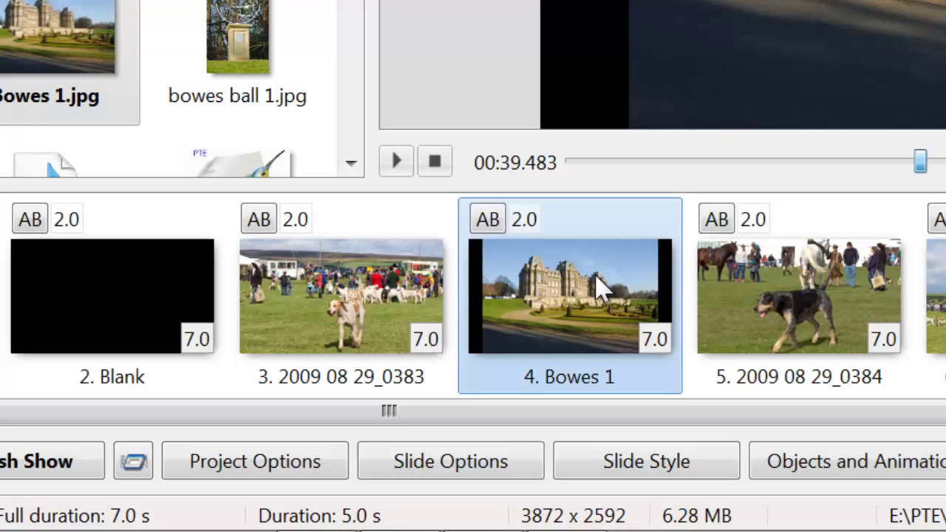
pyautogui.moveTo(617, 284)
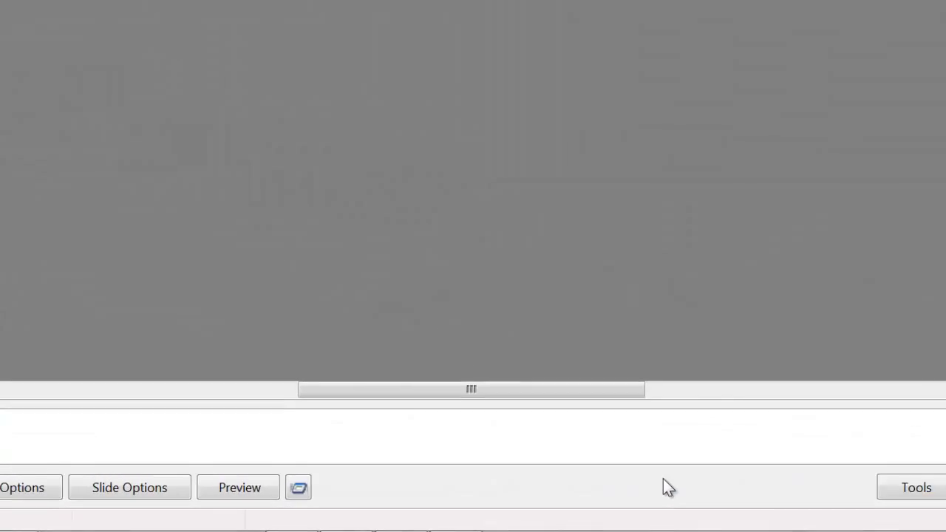
pyautogui.click(298, 487)
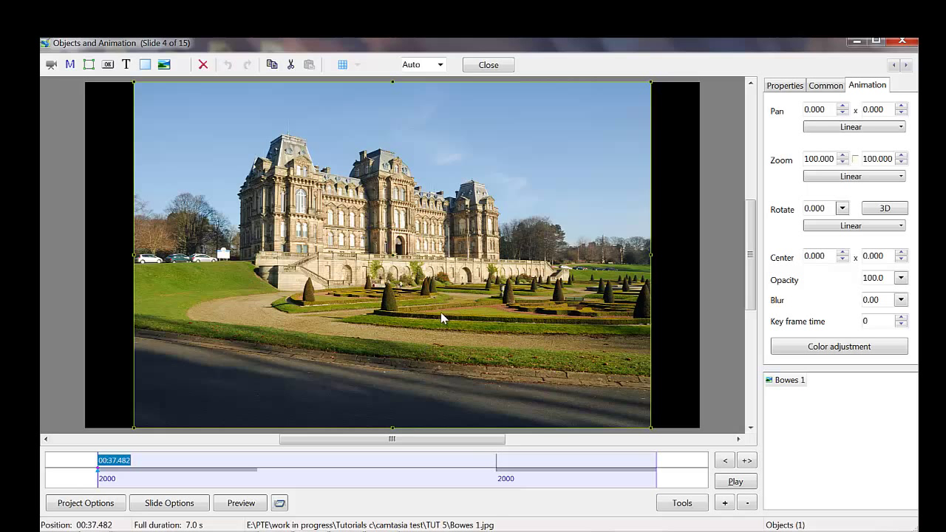
pyautogui.moveTo(499, 292)
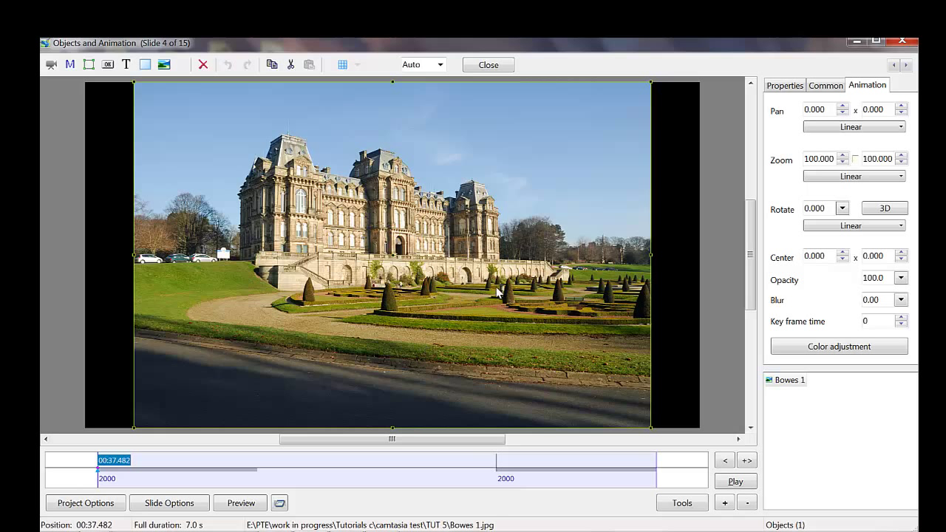
pyautogui.moveTo(656, 160)
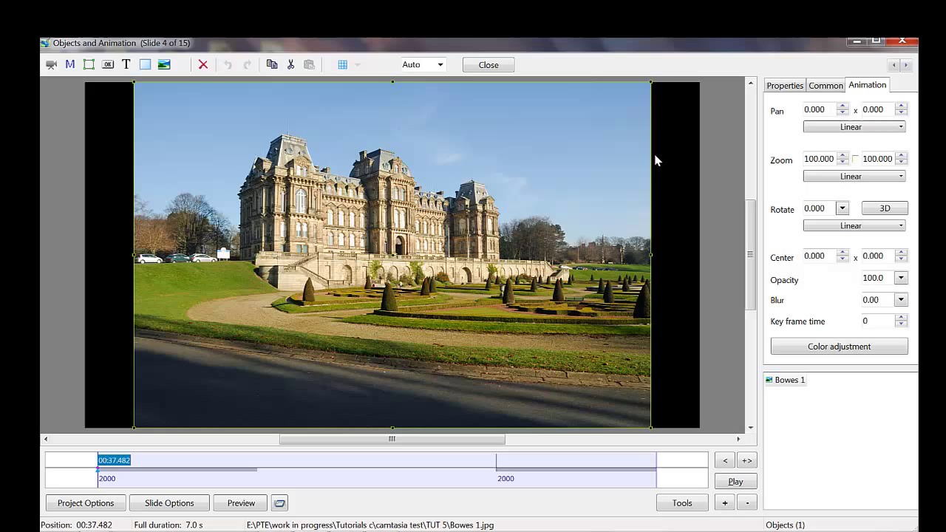
pyautogui.moveTo(127, 119)
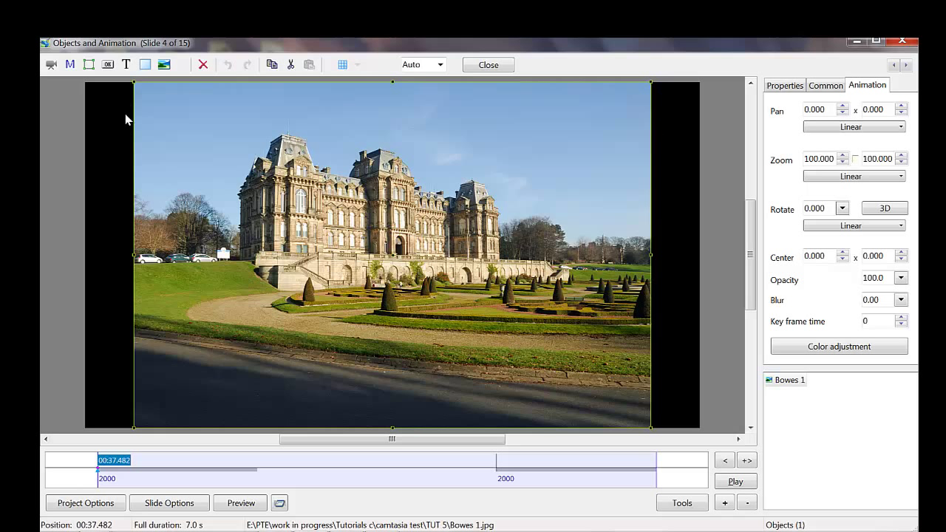
pyautogui.moveTo(590, 422)
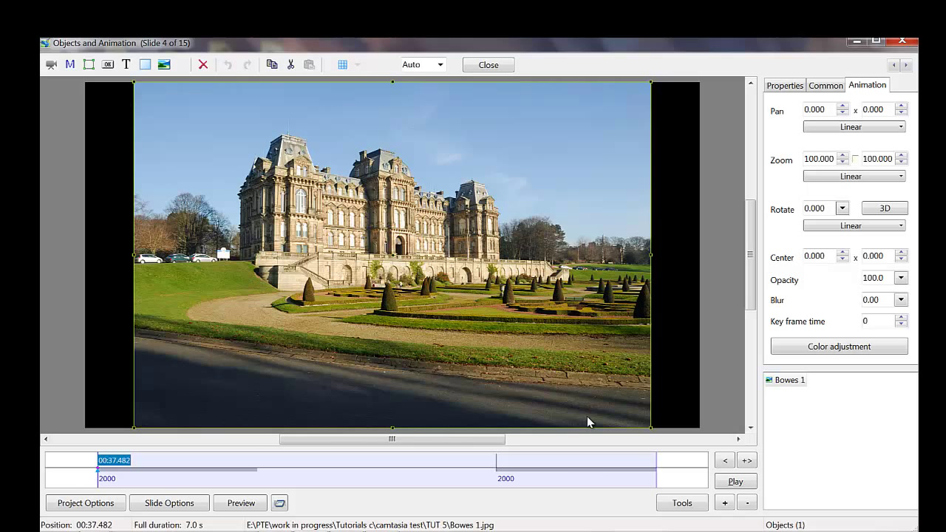
pyautogui.moveTo(155, 103)
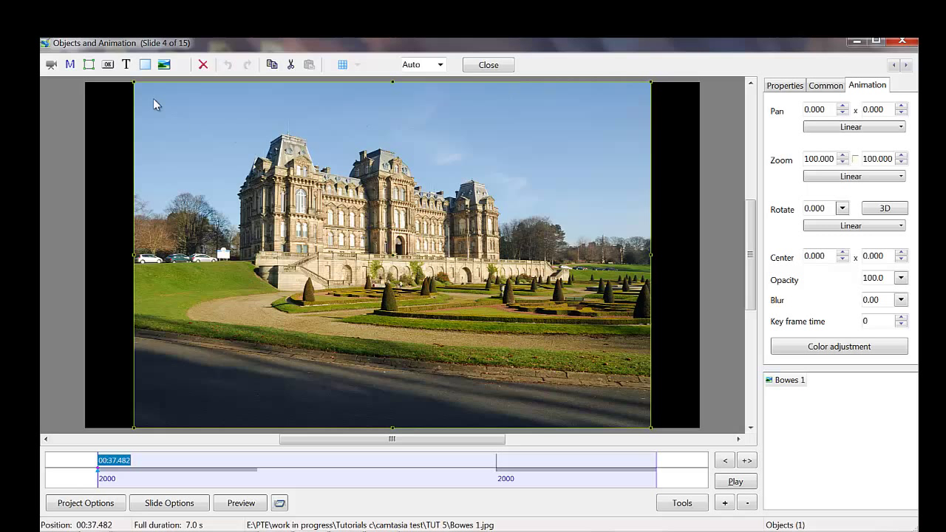
pyautogui.moveTo(248, 225)
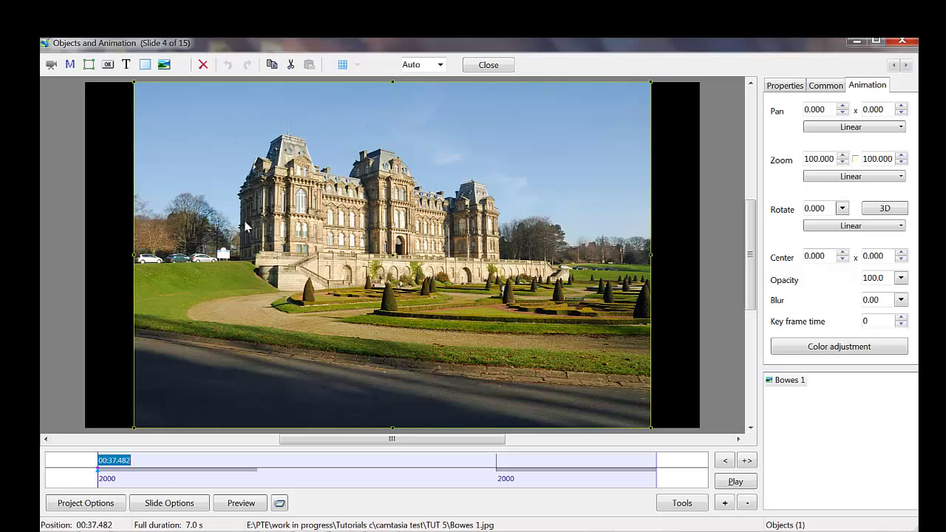
pyautogui.moveTo(488, 279)
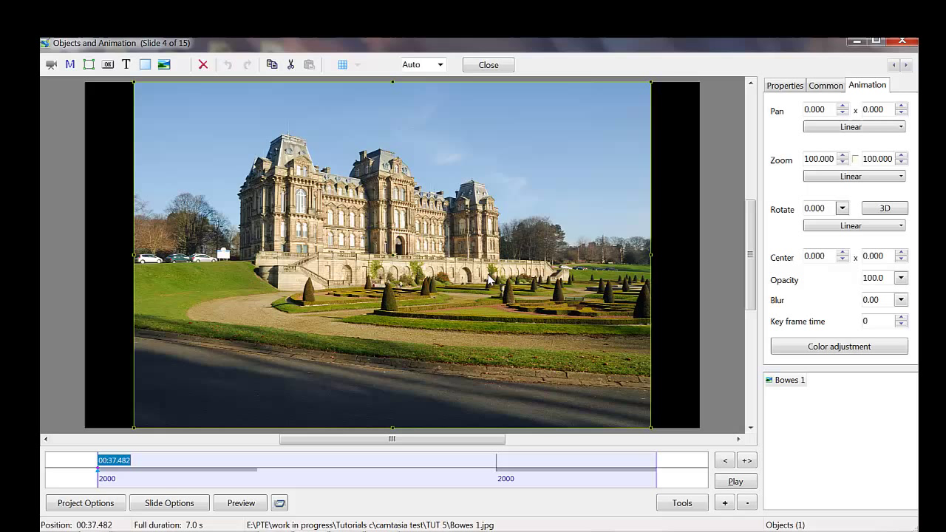
pyautogui.moveTo(508, 280)
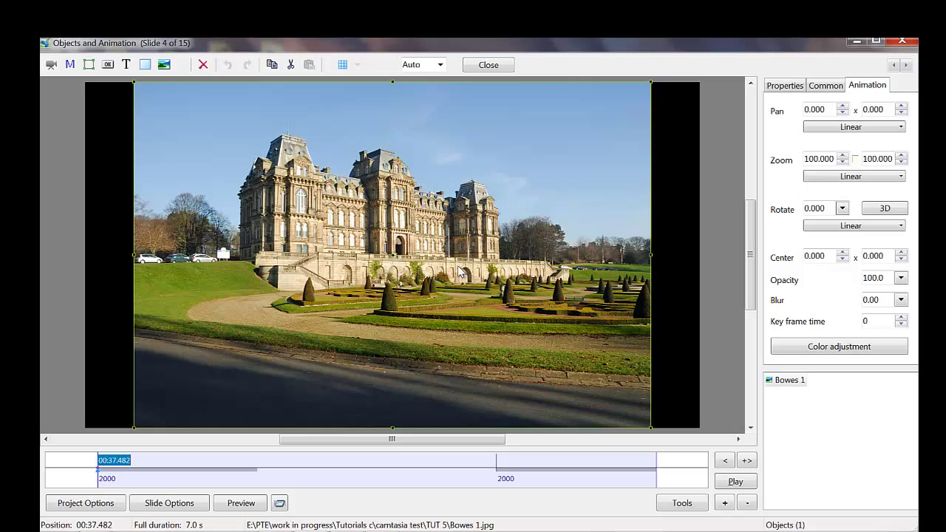
pyautogui.moveTo(277, 205)
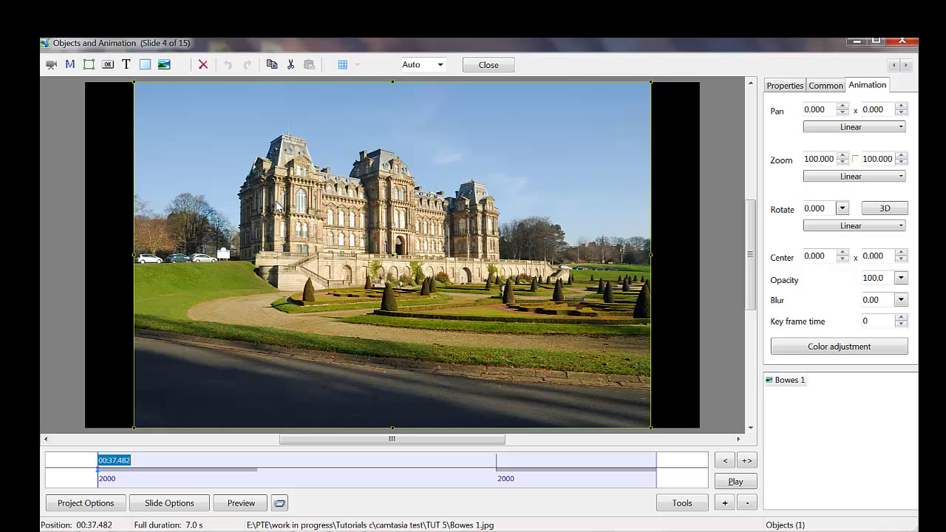
pyautogui.moveTo(347, 206)
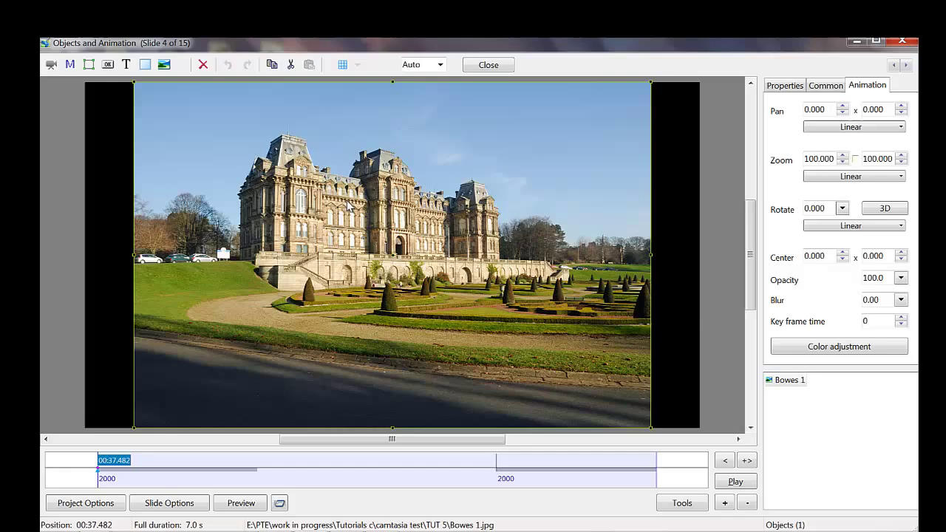
pyautogui.moveTo(649, 255)
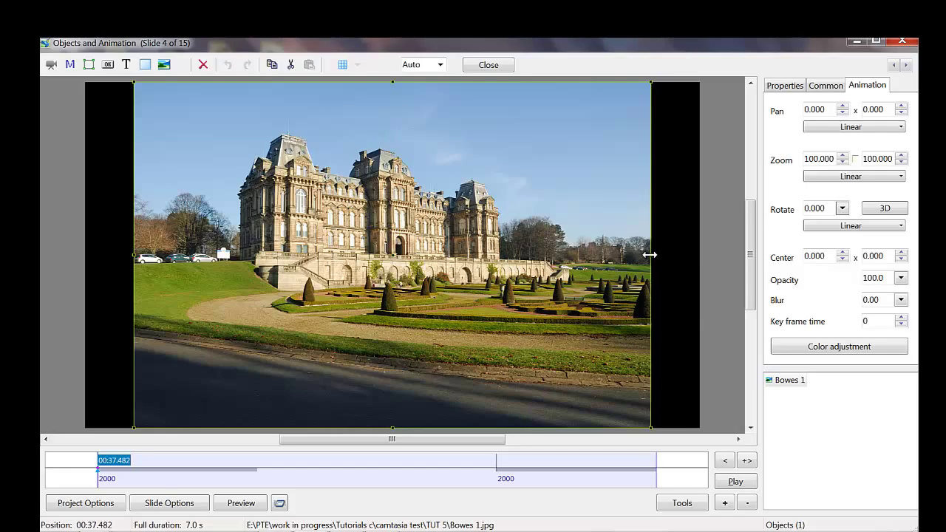
# Enlarge Bowes 1 to about 118.863 zoom to fill the frame, then test opacity
pyautogui.moveTo(650, 255); pyautogui.dragTo(695, 260)
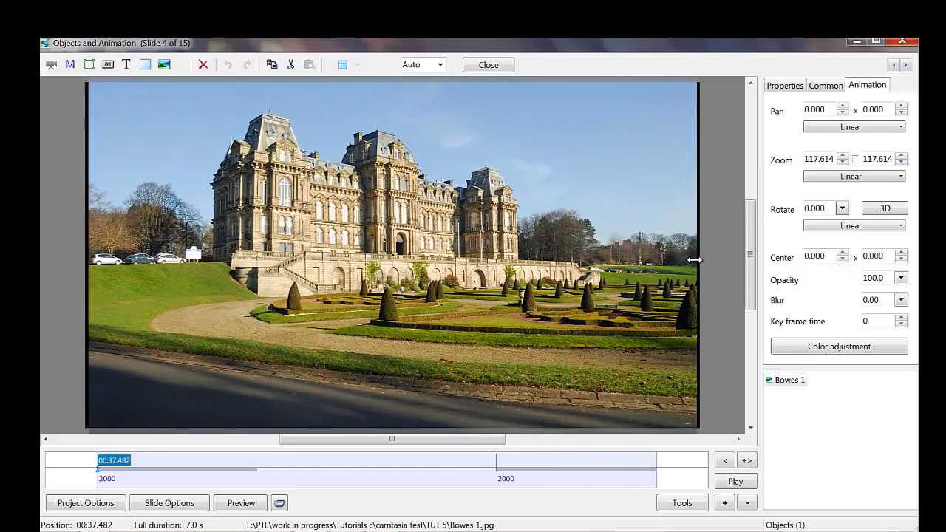
pyautogui.click(842, 155)
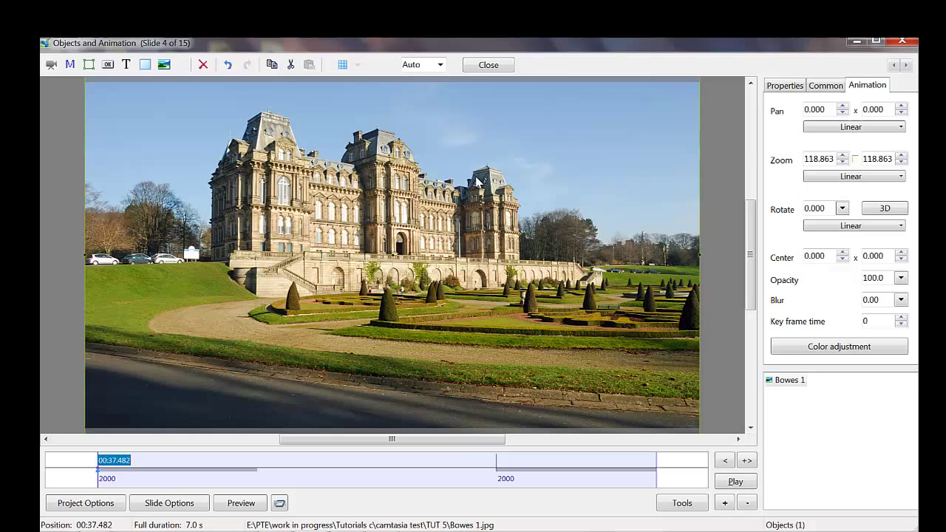
pyautogui.moveTo(592, 340)
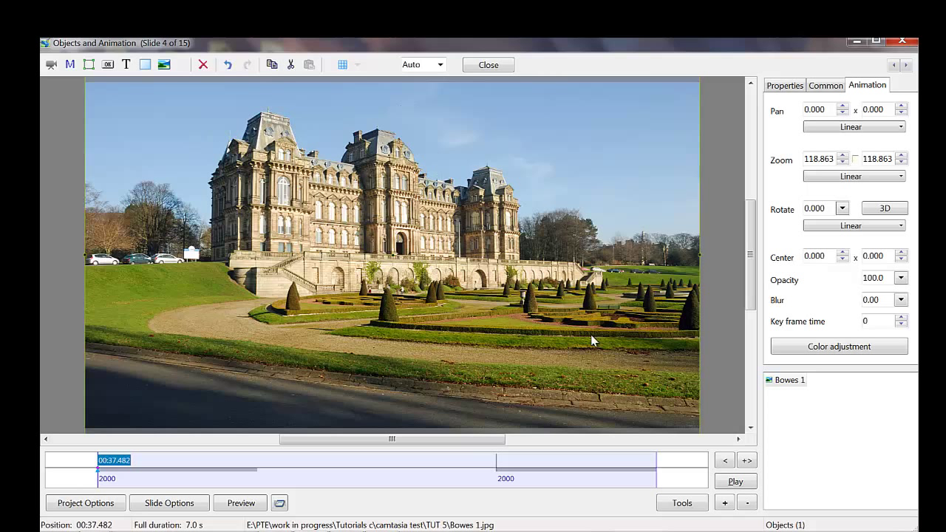
pyautogui.moveTo(557, 200)
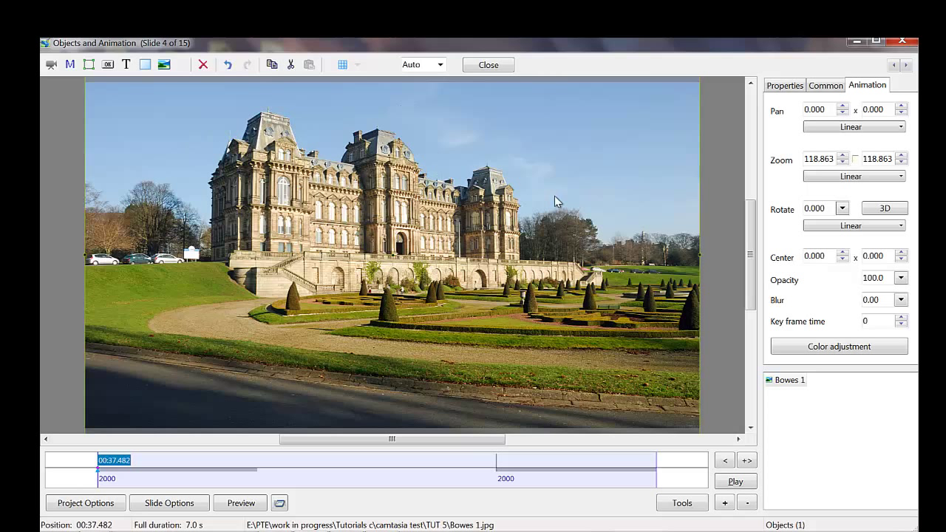
pyautogui.moveTo(225, 170)
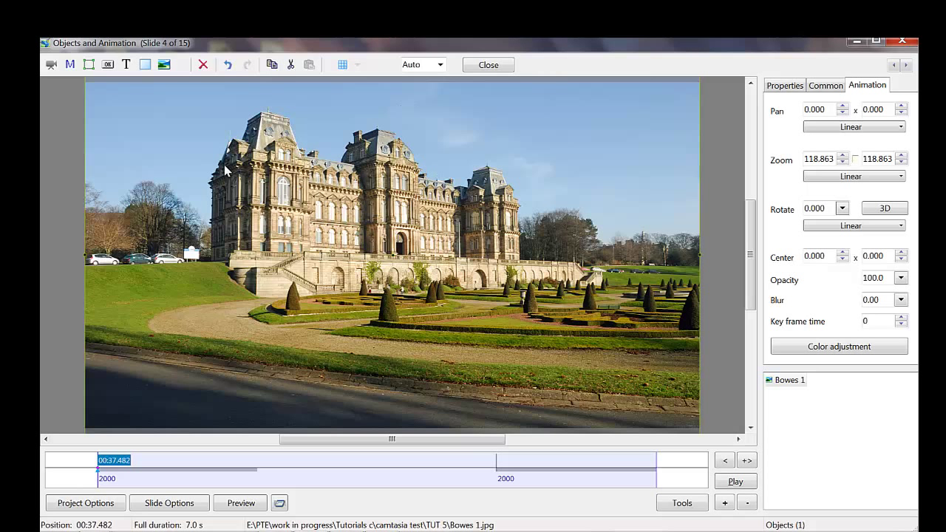
pyautogui.moveTo(220, 175)
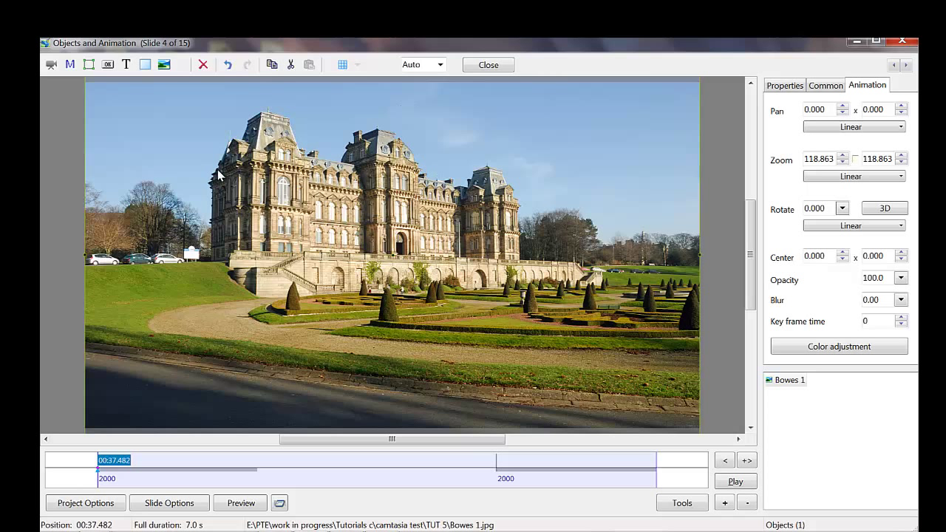
pyautogui.moveTo(600, 281)
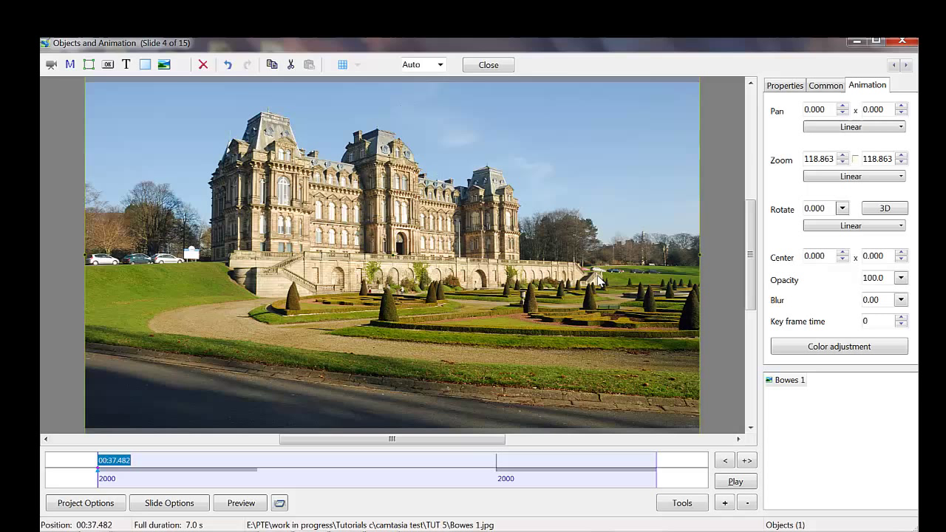
pyautogui.moveTo(591, 238)
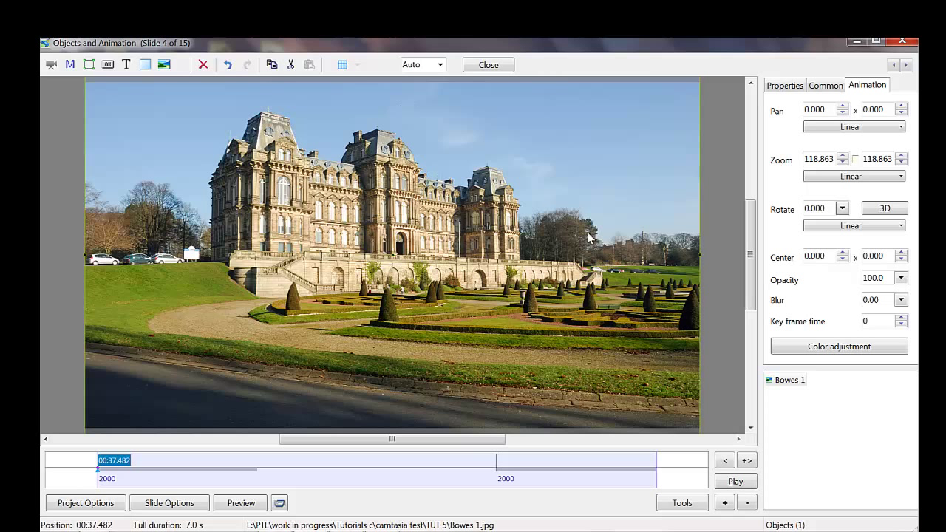
pyautogui.moveTo(136, 286)
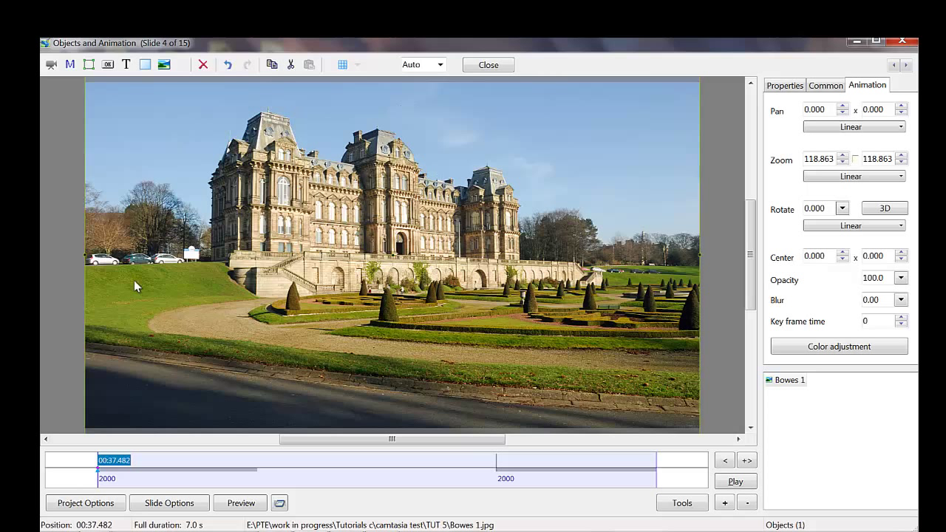
pyautogui.moveTo(600, 259)
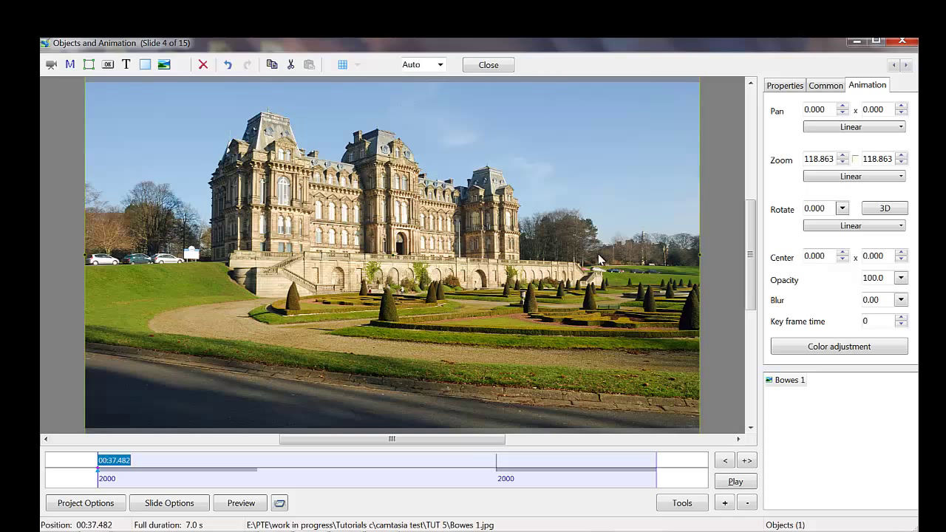
pyautogui.moveTo(560, 203)
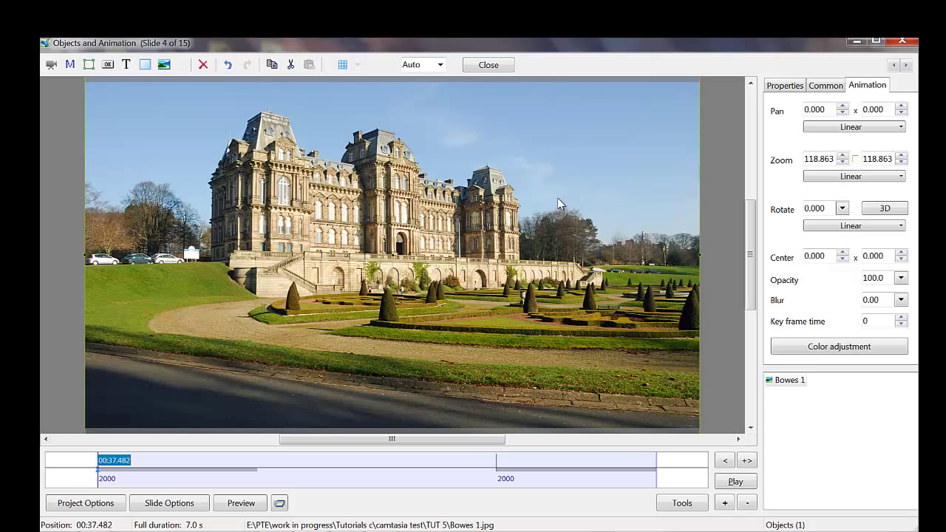
pyautogui.moveTo(565, 211)
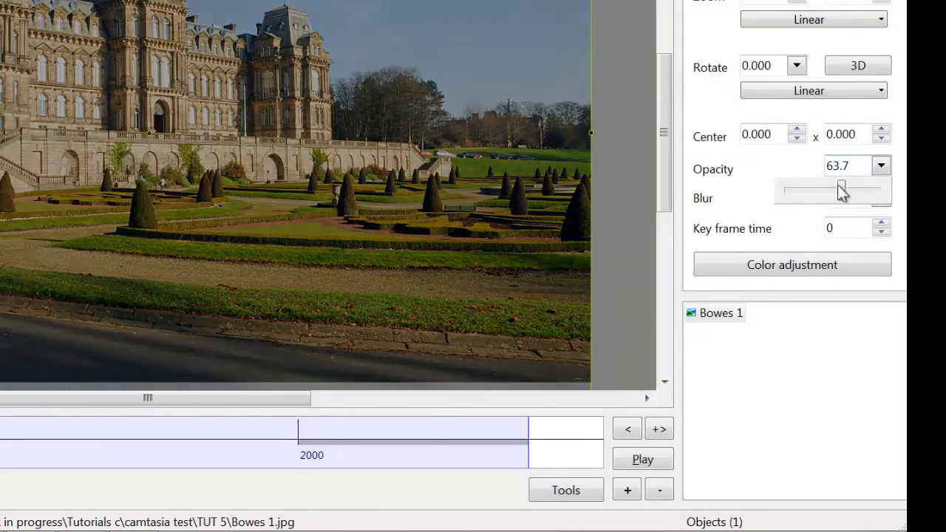
pyautogui.moveTo(839, 191); pyautogui.dragTo(817, 191)
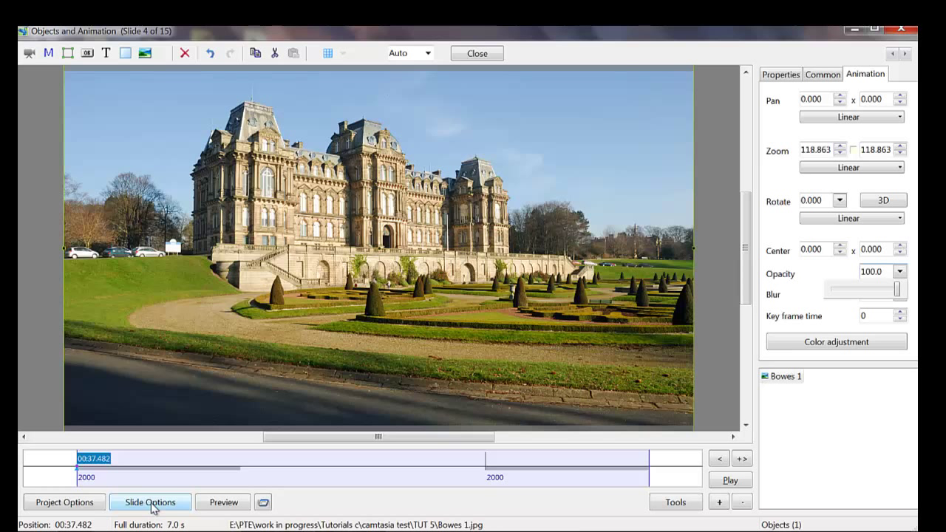
# Enable slide 4's own background and set its colour to light grey c0c0c0
pyautogui.click(150, 502)
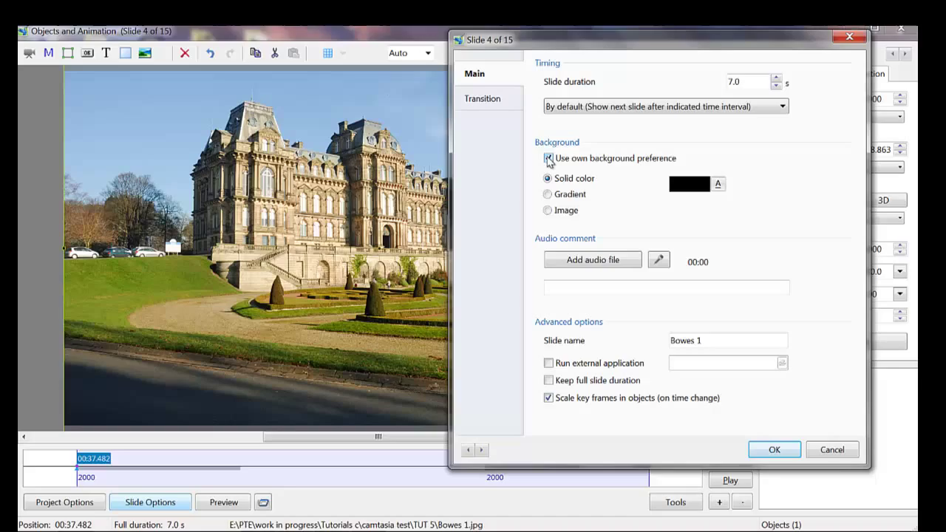
pyautogui.click(548, 159)
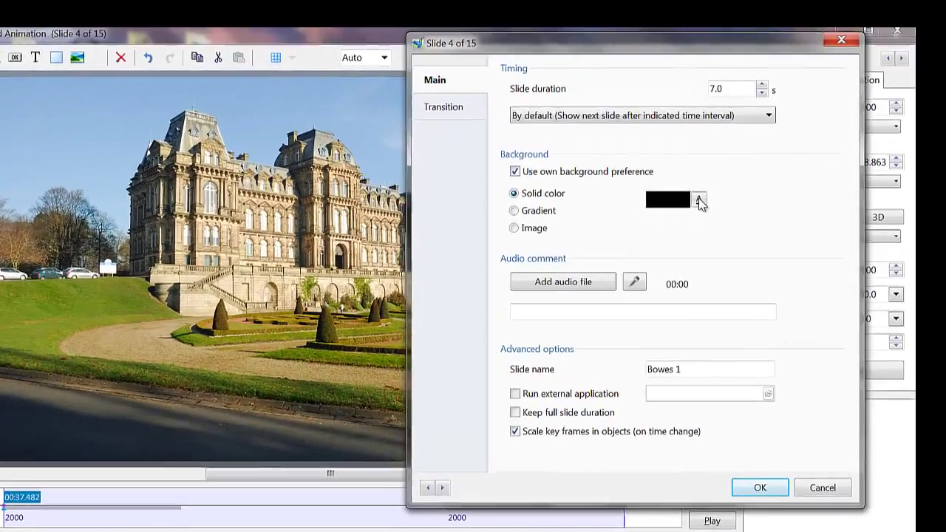
pyautogui.click(698, 200)
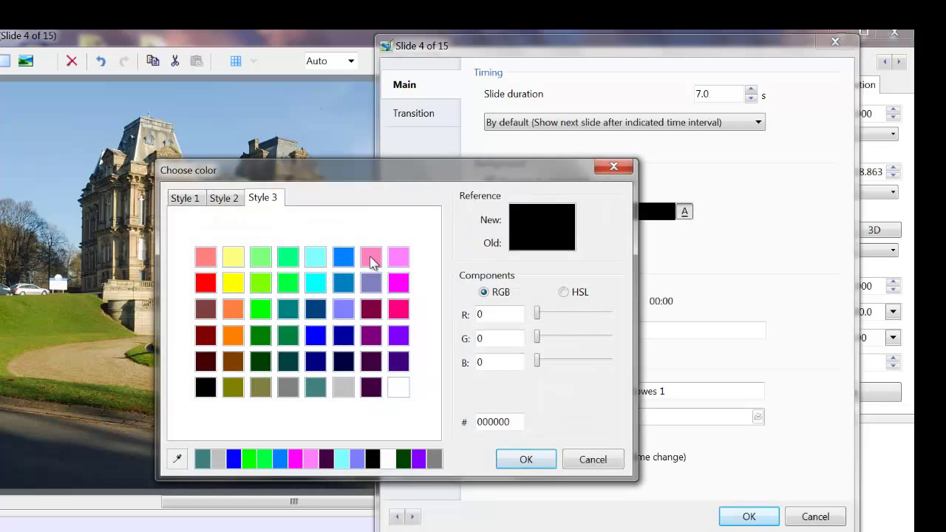
pyautogui.moveTo(347, 300)
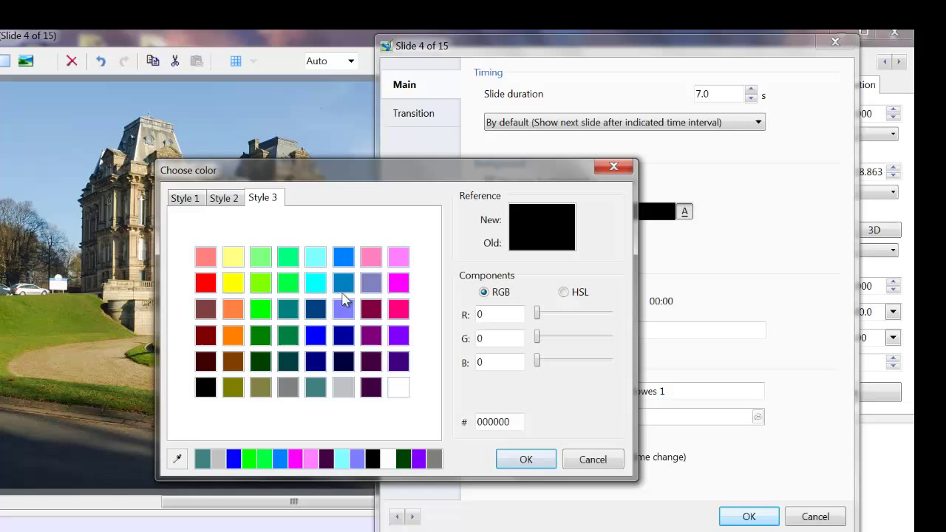
pyautogui.click(342, 387)
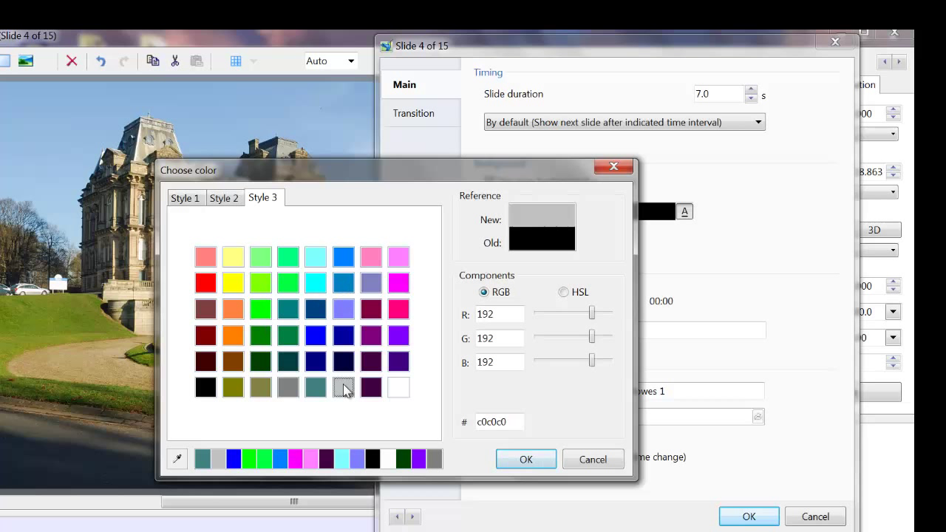
pyautogui.moveTo(525, 459)
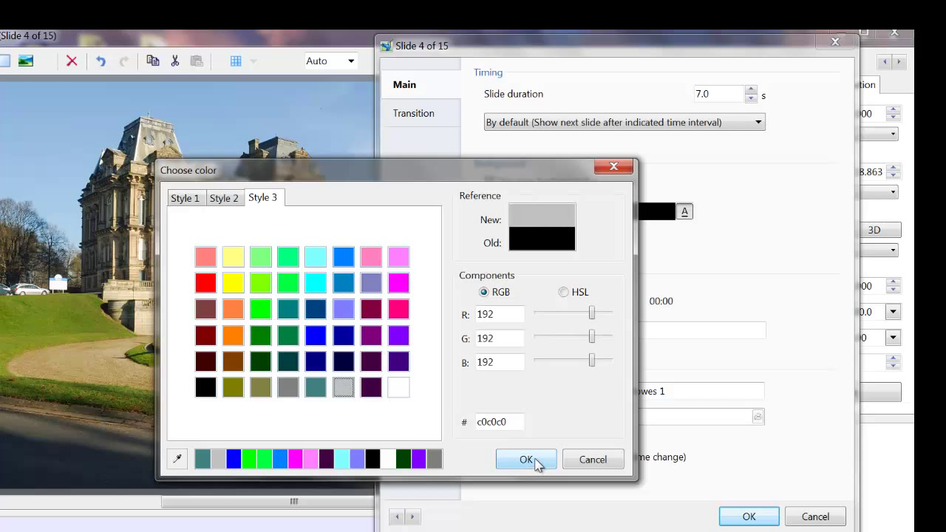
pyautogui.click(525, 459)
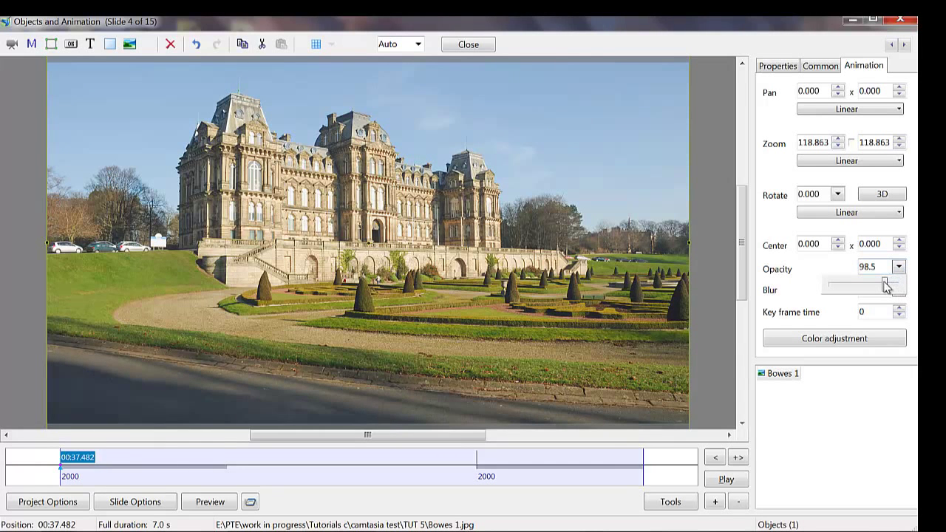
# Drag the Bowes 1 opacity slider down to 19.2
pyautogui.moveTo(886, 283); pyautogui.dragTo(855, 283)
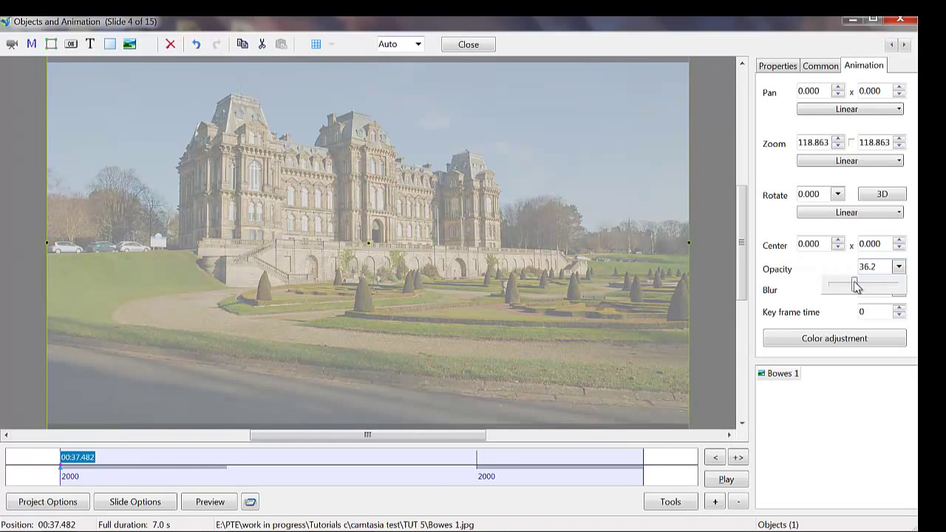
pyautogui.moveTo(850, 283); pyautogui.dragTo(839, 283)
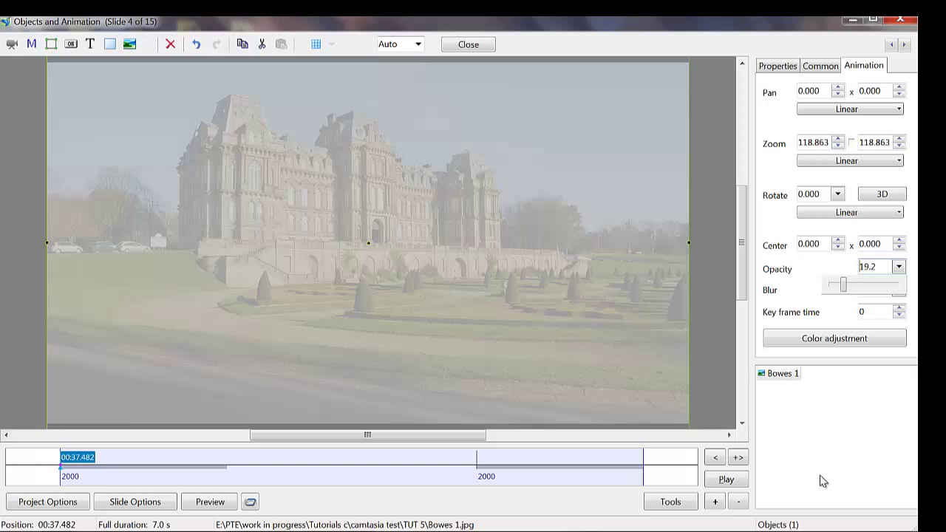
pyautogui.moveTo(828, 468)
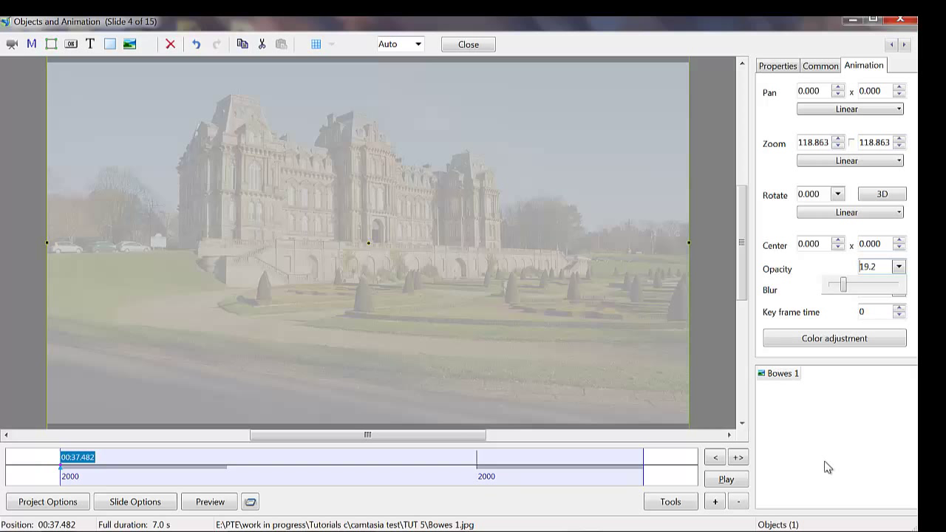
pyautogui.moveTo(438, 272)
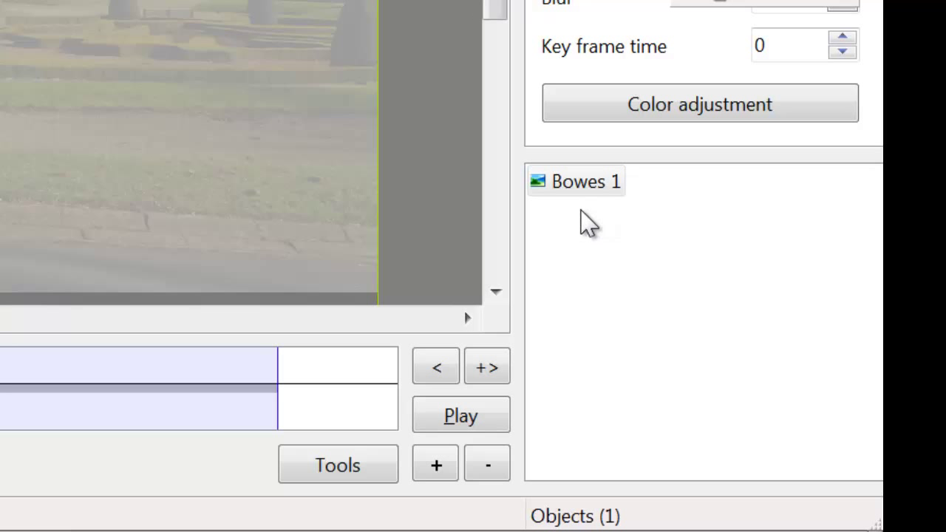
pyautogui.moveTo(584, 218)
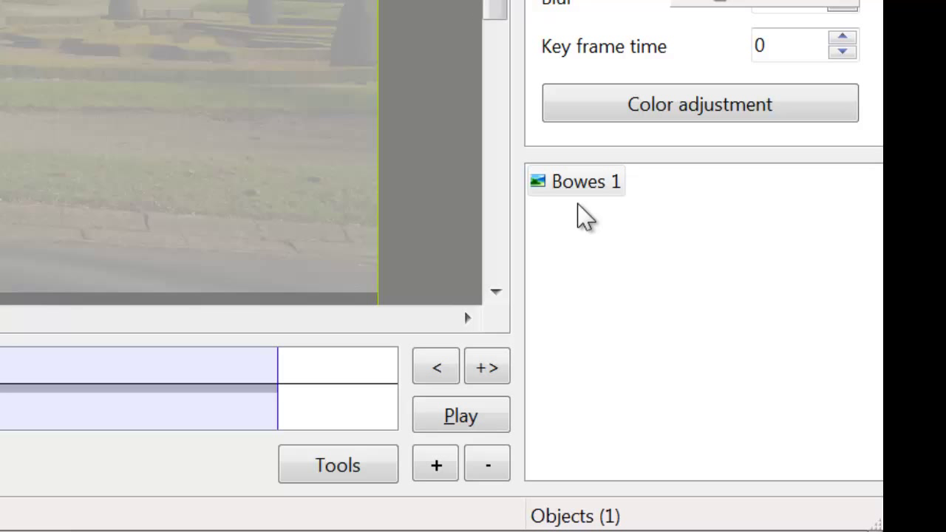
pyautogui.click(576, 181)
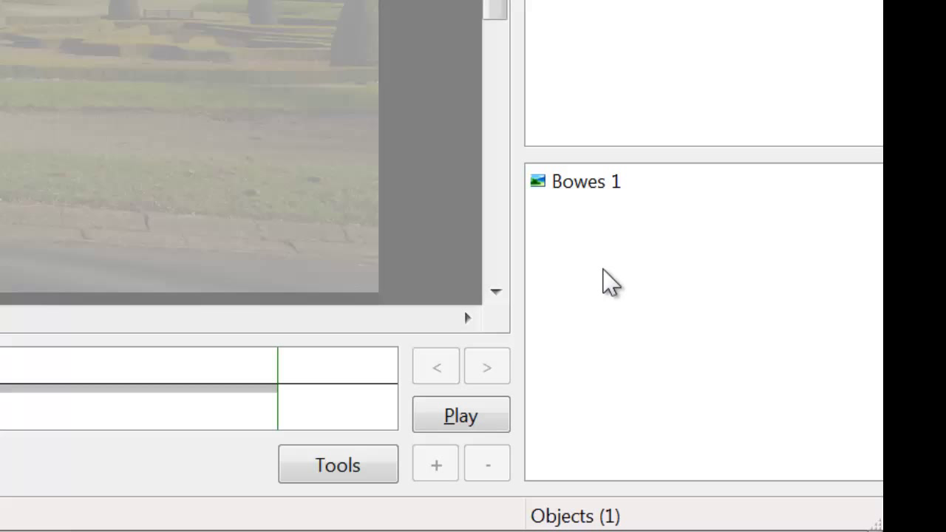
pyautogui.moveTo(680, 284)
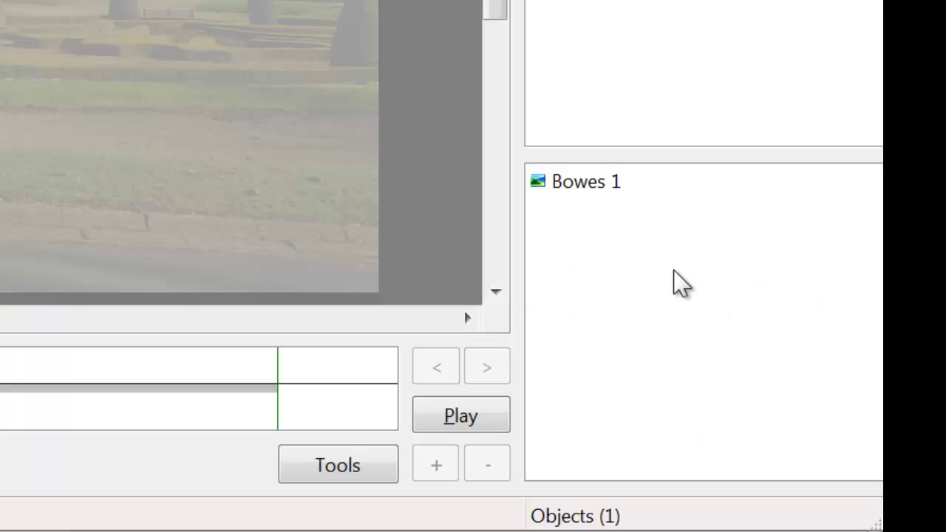
pyautogui.moveTo(645, 221)
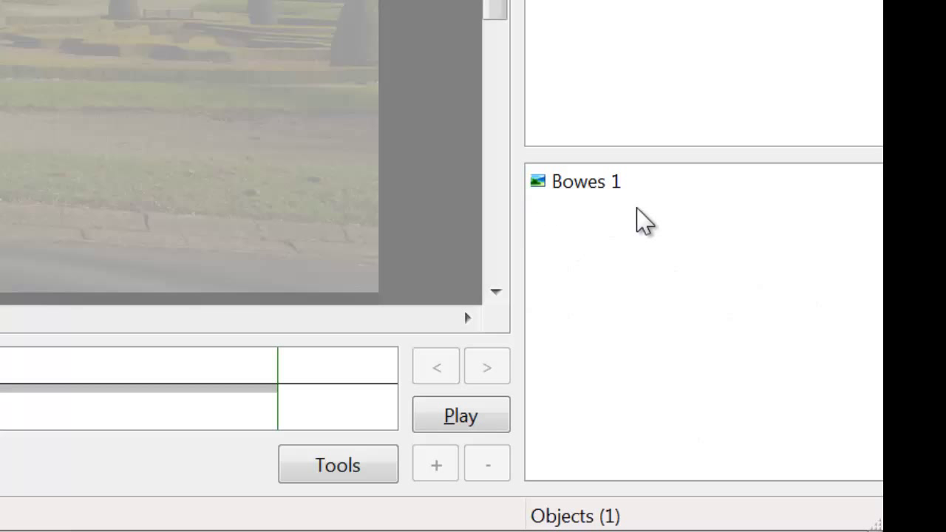
pyautogui.moveTo(584, 222)
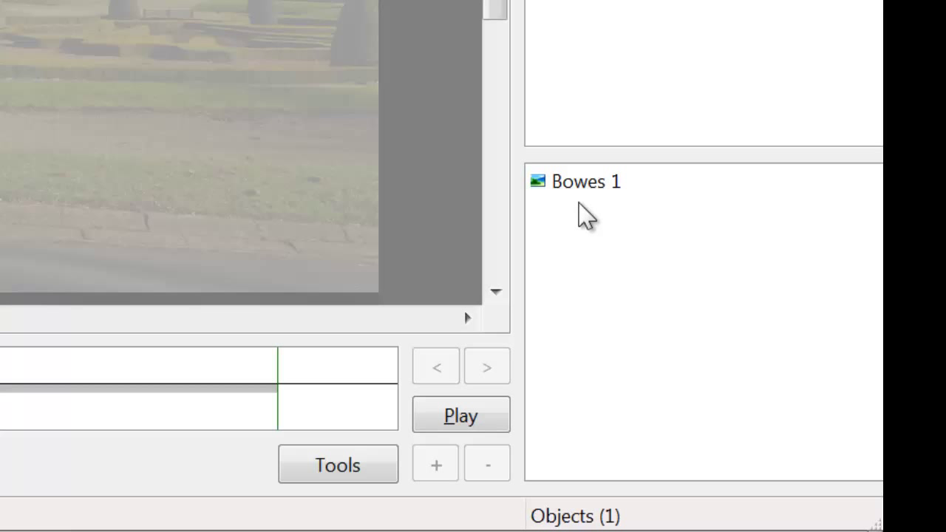
pyautogui.click(459, 414)
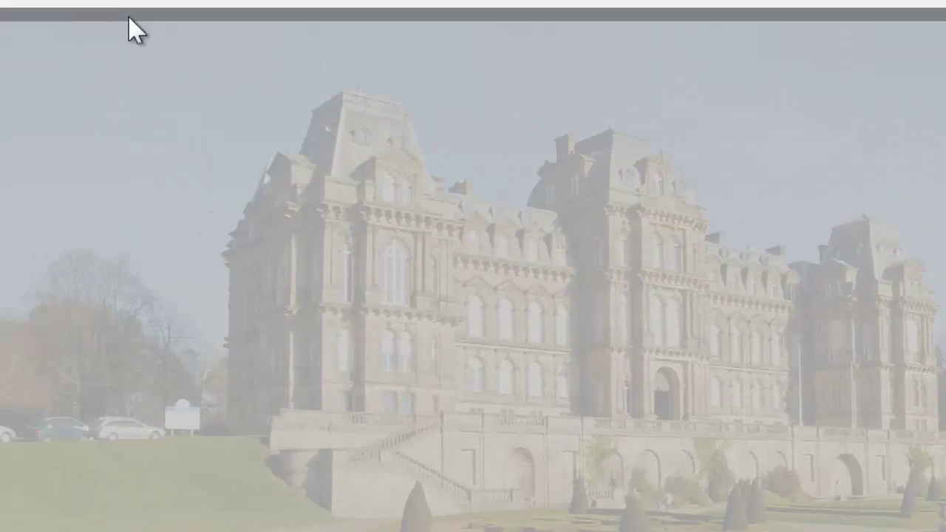
pyautogui.moveTo(268, 61)
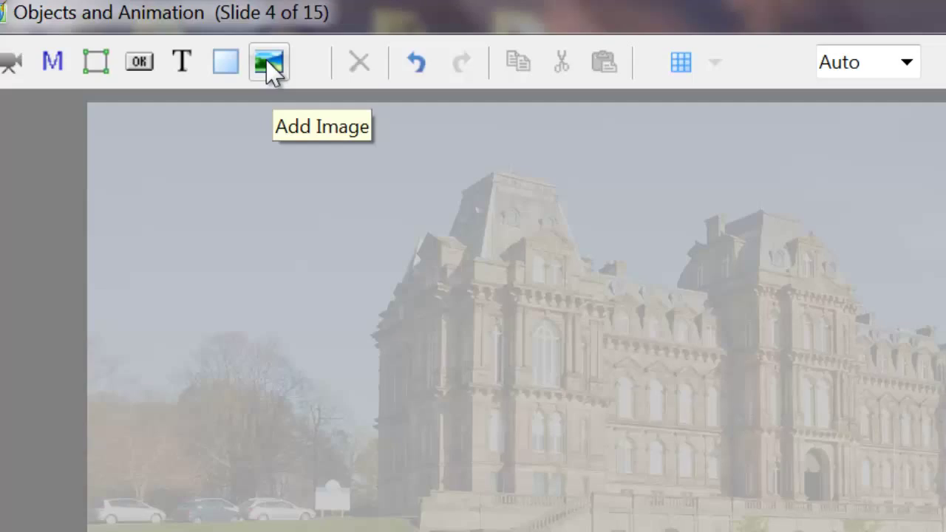
# Insert the bowes ball 1 image onto slide 4 via Add Image
pyautogui.click(268, 62)
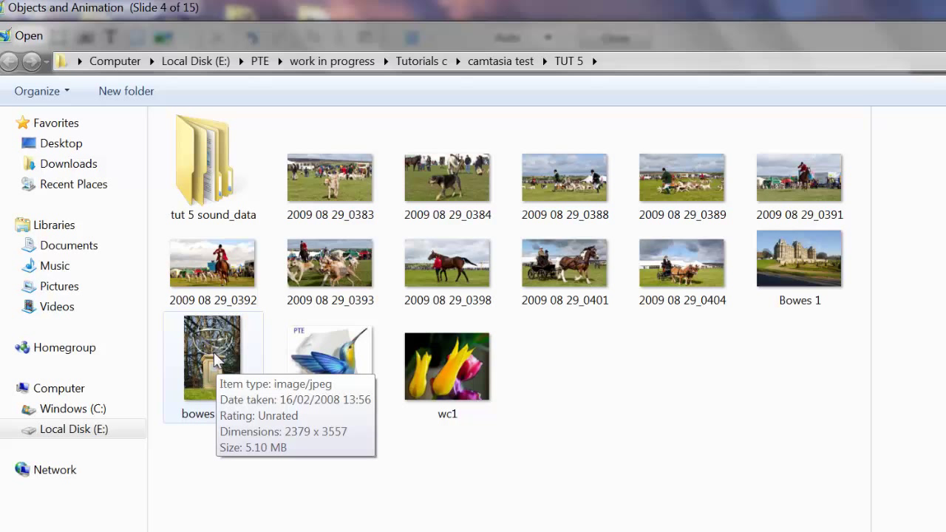
pyautogui.moveTo(220, 327)
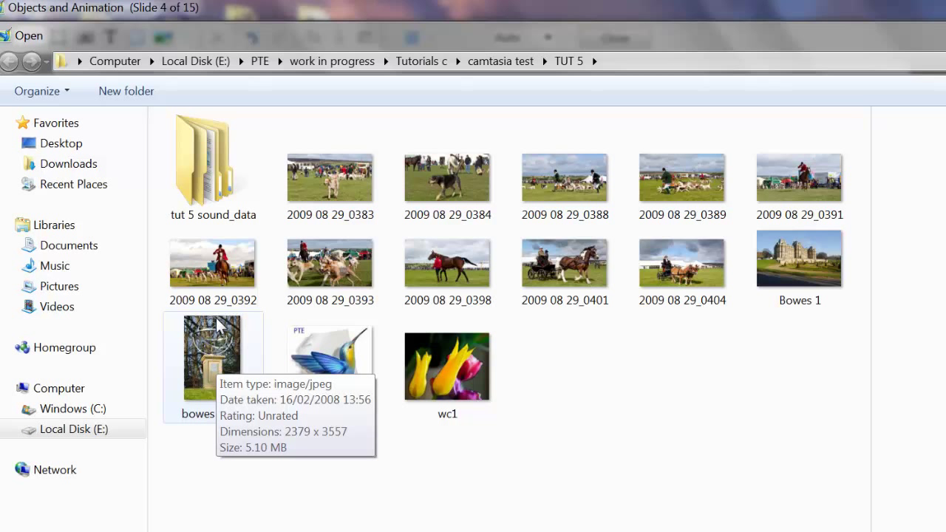
pyautogui.moveTo(244, 321)
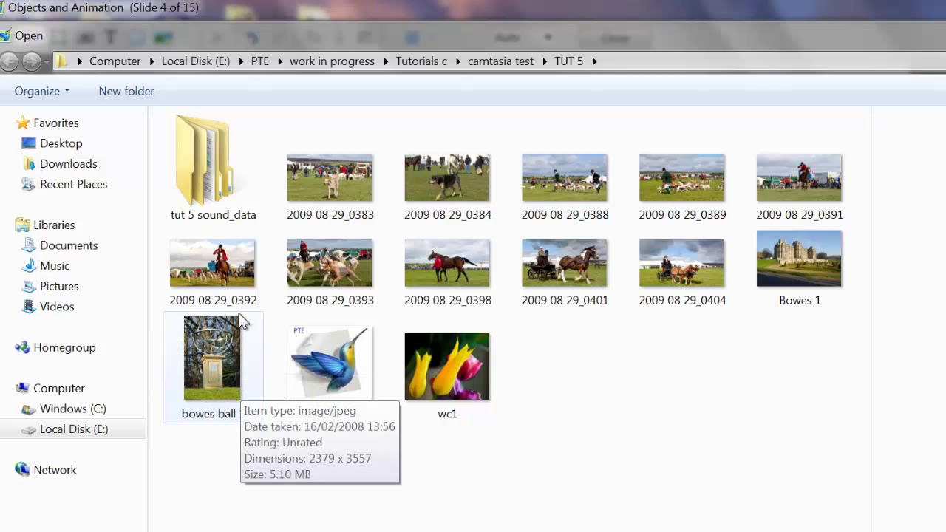
pyautogui.moveTo(217, 345)
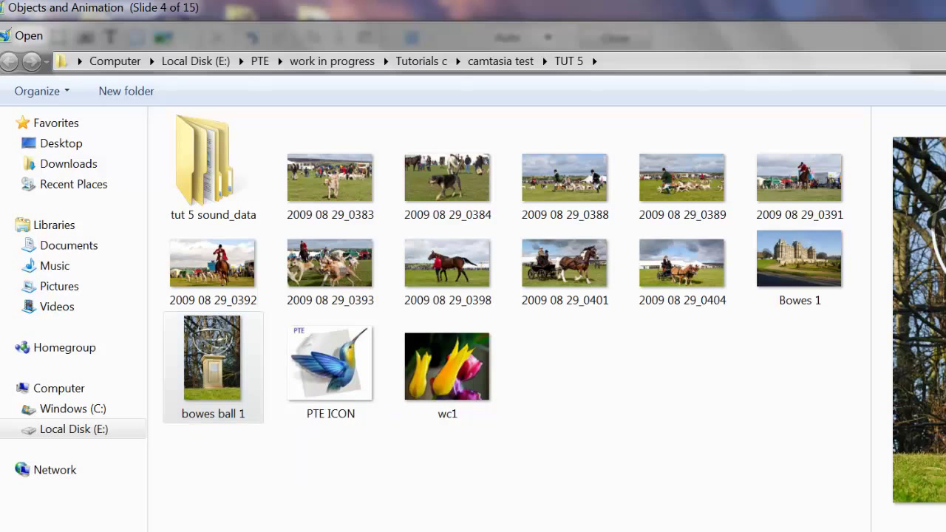
pyautogui.doubleClick(212, 357)
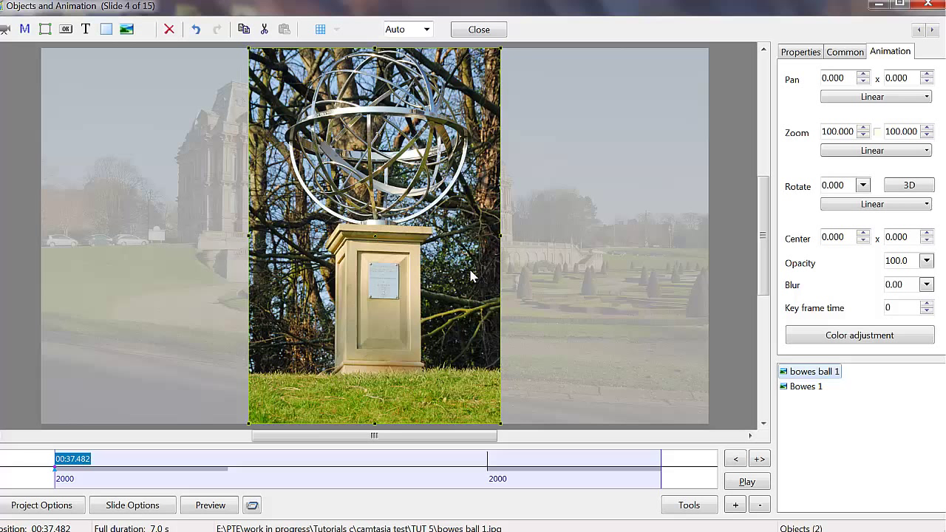
pyautogui.moveTo(316, 118)
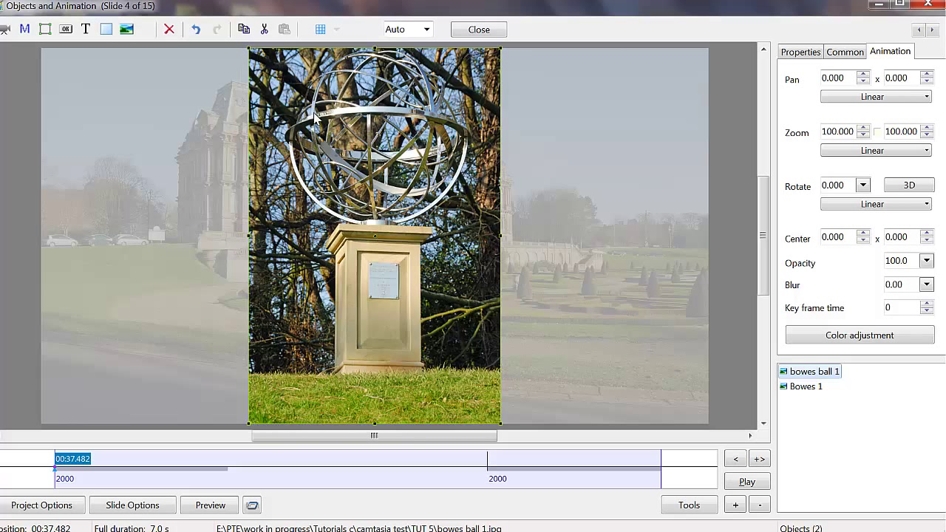
pyautogui.moveTo(288, 122)
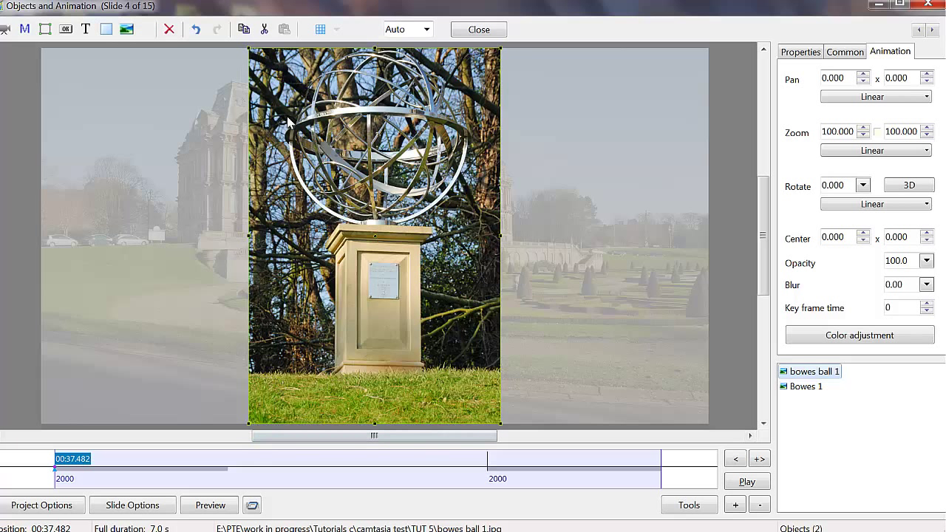
pyautogui.moveTo(273, 227)
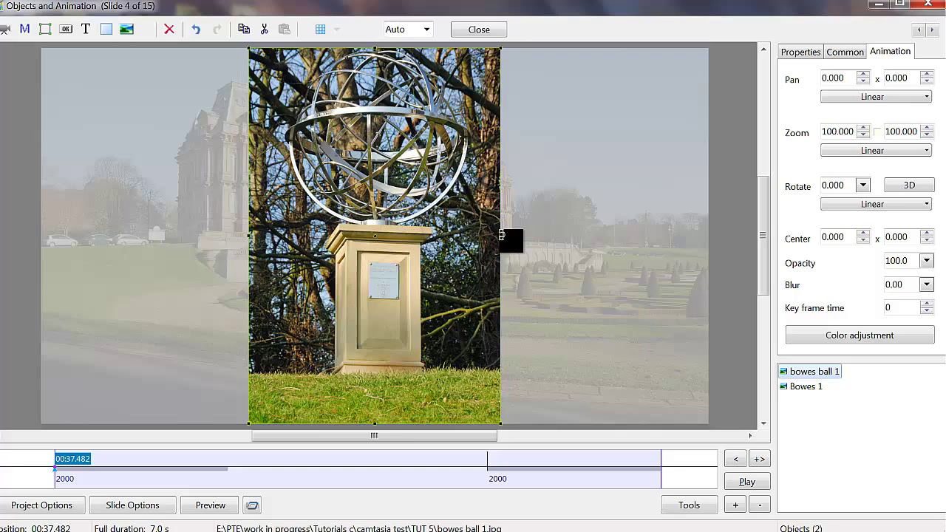
# Scale the bowes ball 1 image down to 86.255 percent zoom
pyautogui.moveTo(510, 240); pyautogui.dragTo(486, 235)
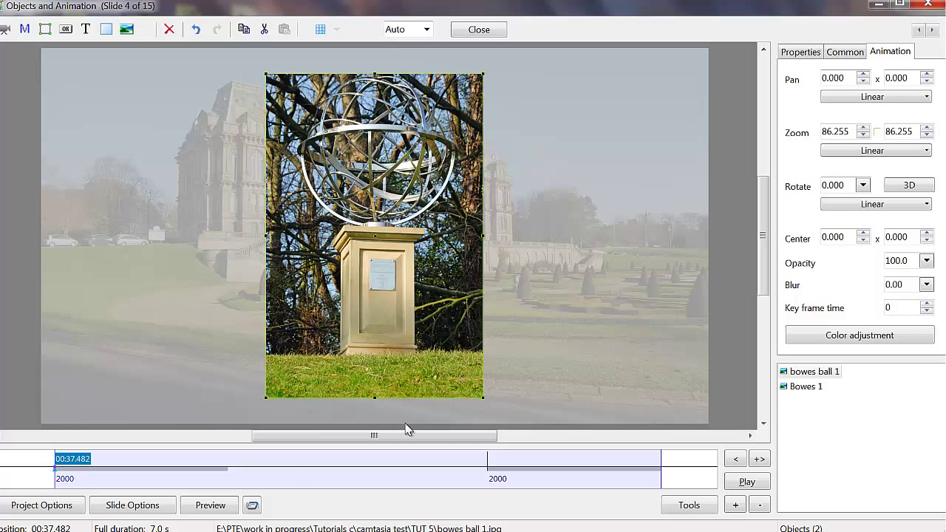
pyautogui.moveTo(205, 149)
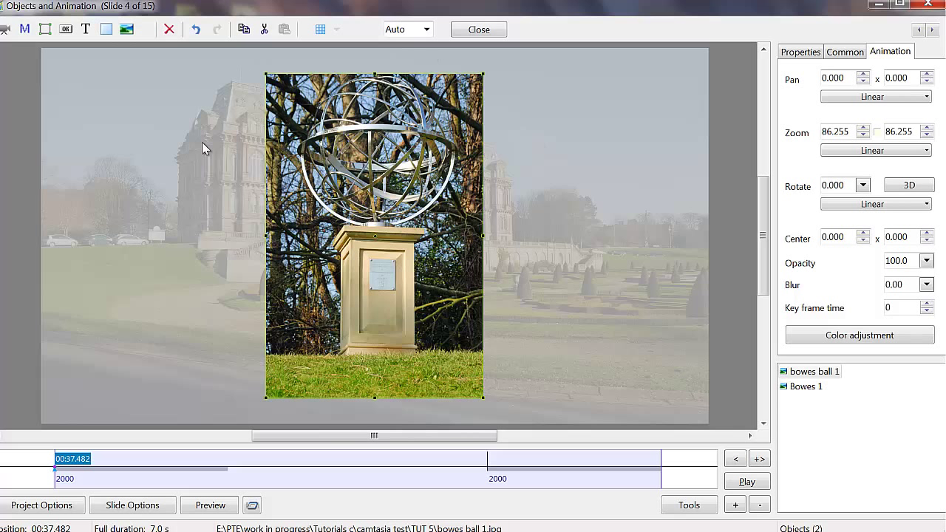
pyautogui.moveTo(538, 395)
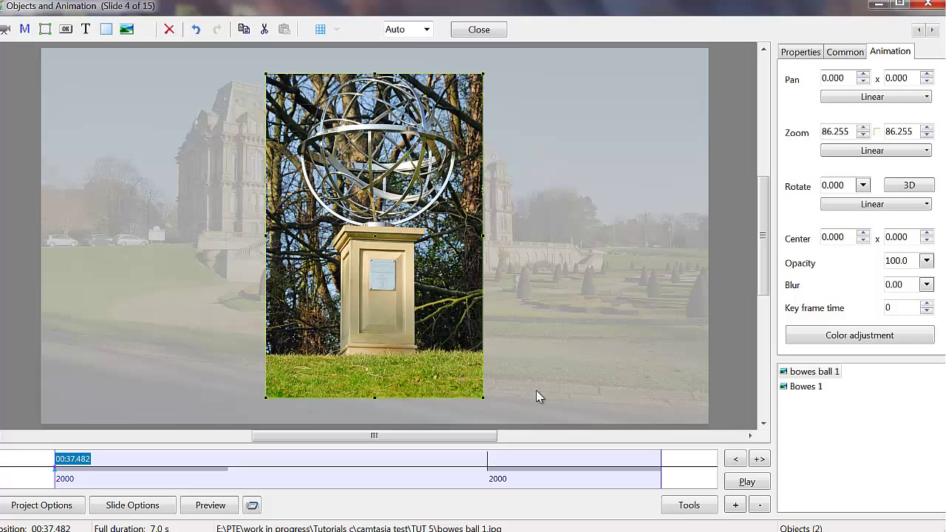
pyautogui.moveTo(663, 492)
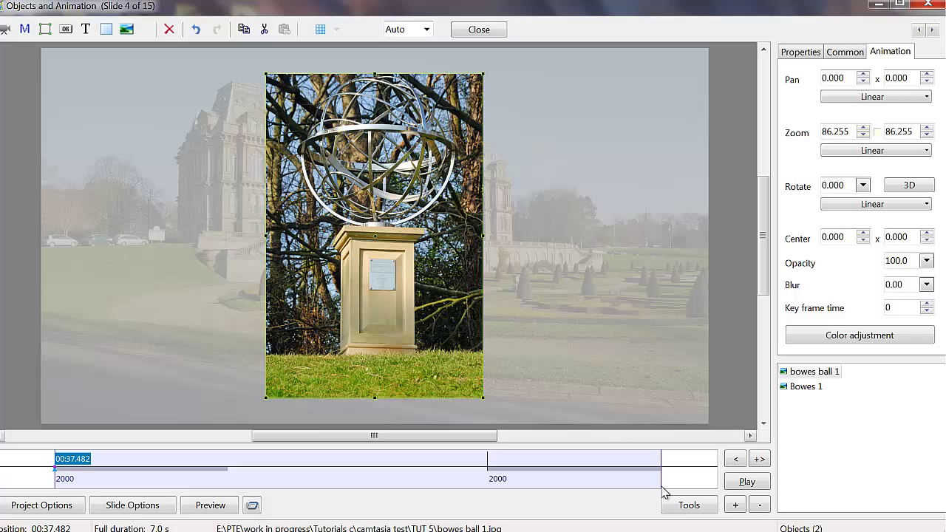
pyautogui.moveTo(325, 191)
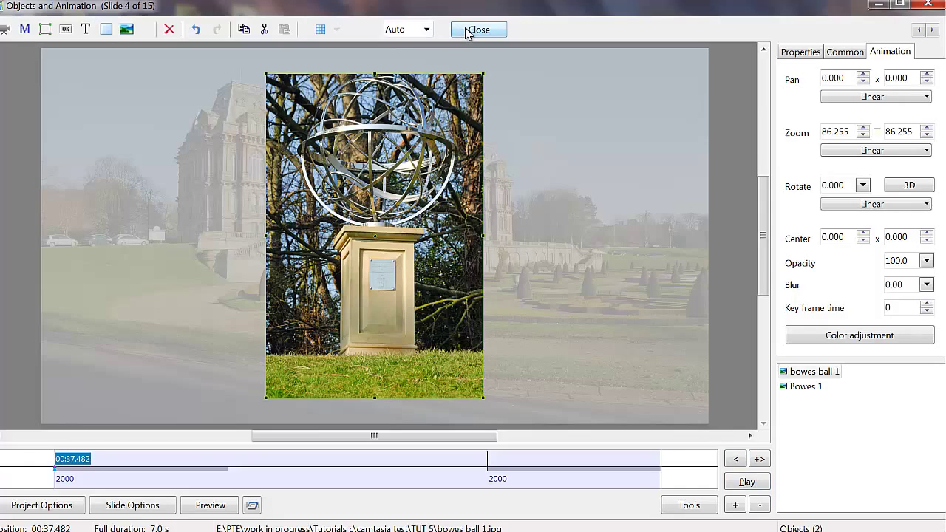
# Close Objects and Animation and preview the show from slide 4
pyautogui.click(478, 29)
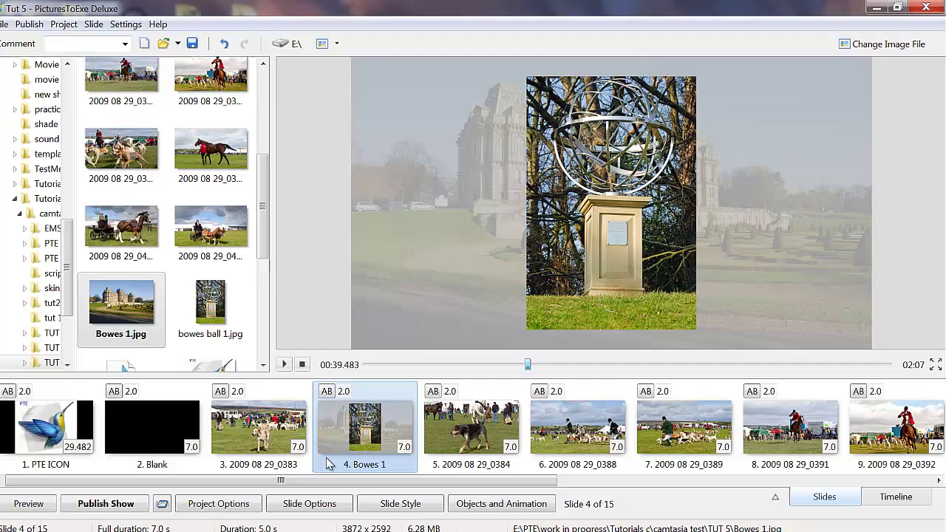
pyautogui.moveTo(334, 438)
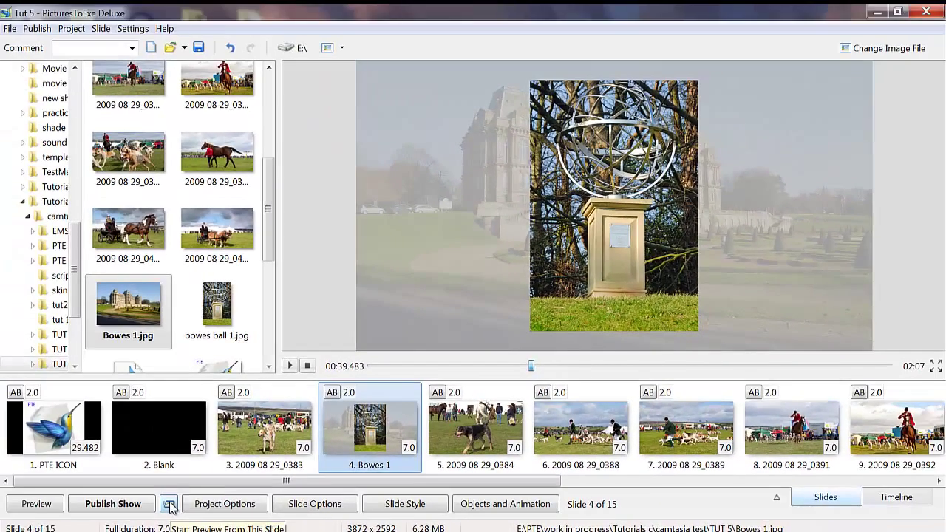
pyautogui.click(169, 503)
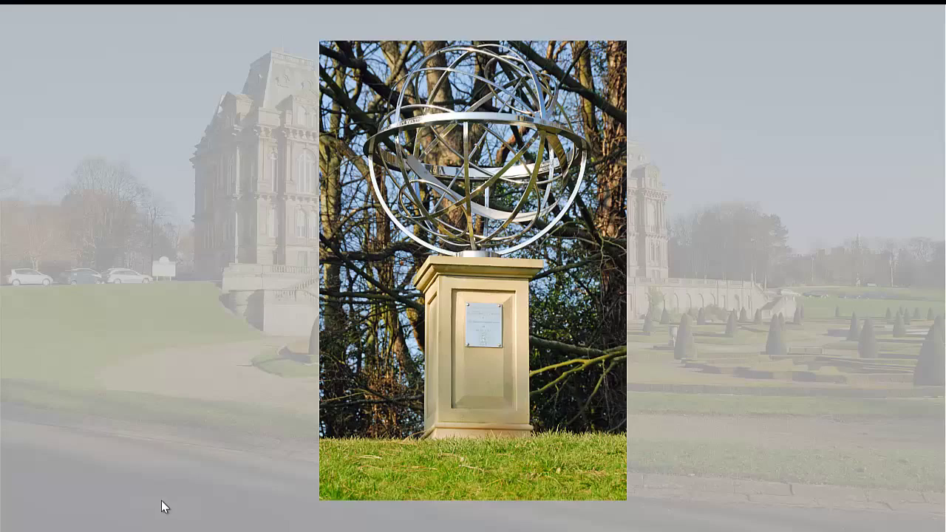
pyautogui.moveTo(235, 481)
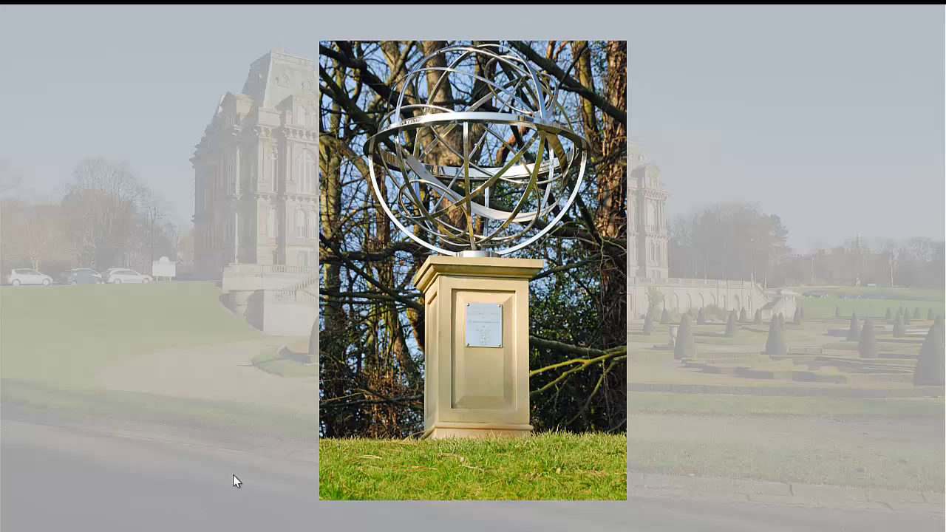
pyautogui.moveTo(237, 436)
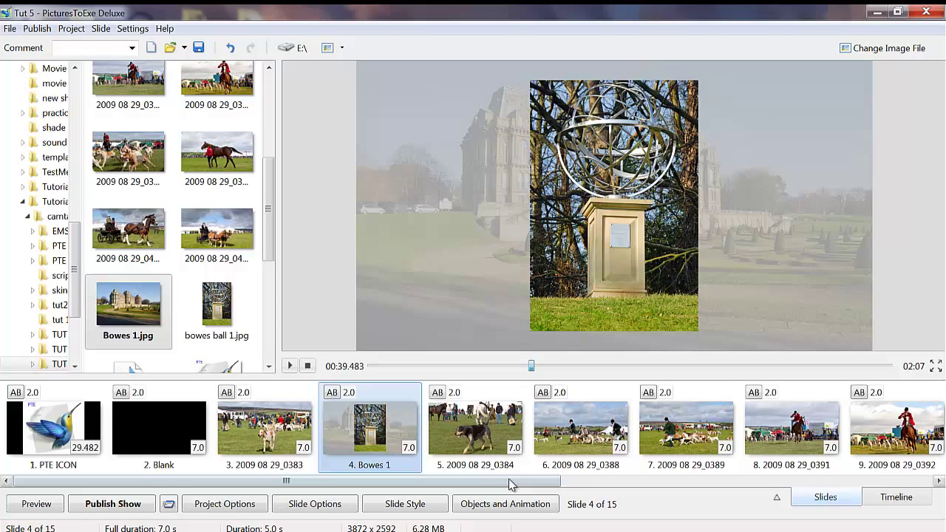
pyautogui.hscroll(3)
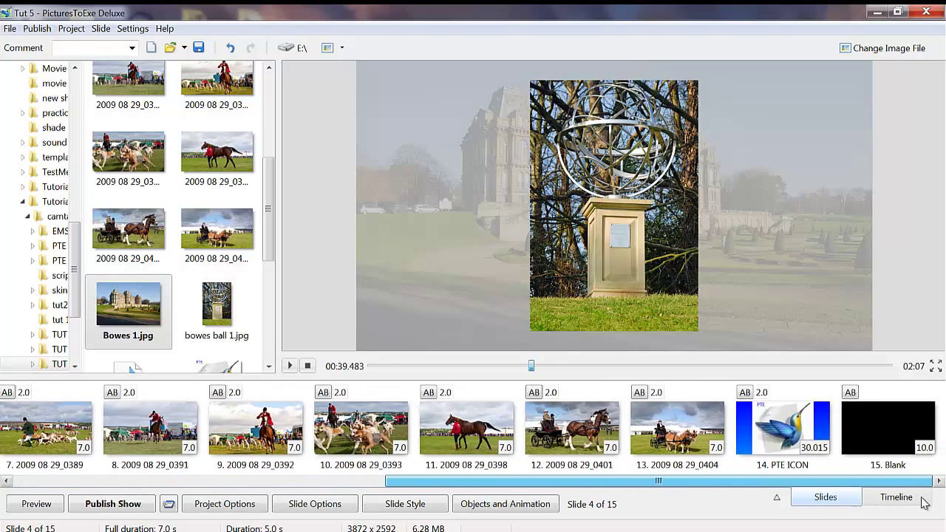